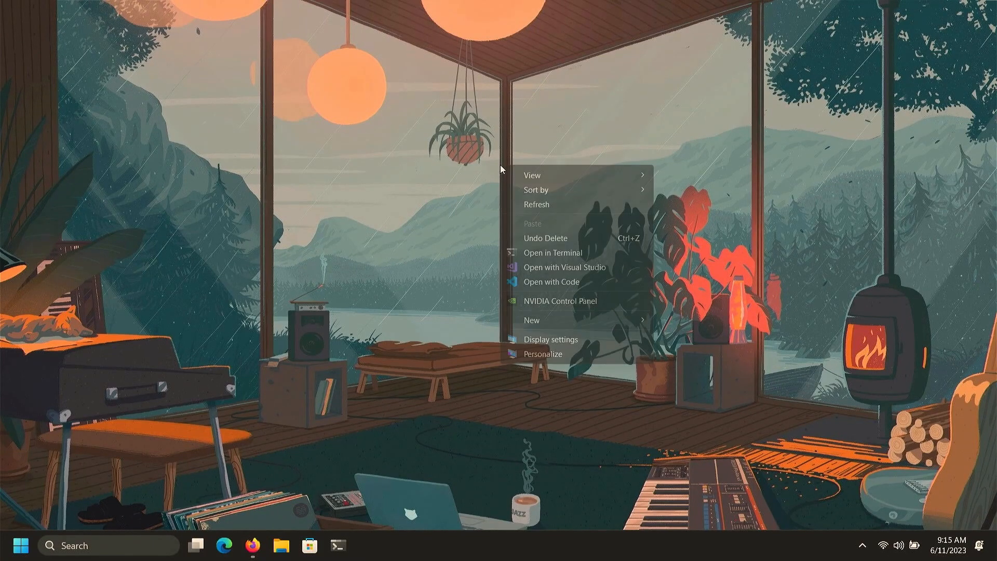
- Launch Firefox and reach debian.org through a Google search for 'debian'
click(555, 215)
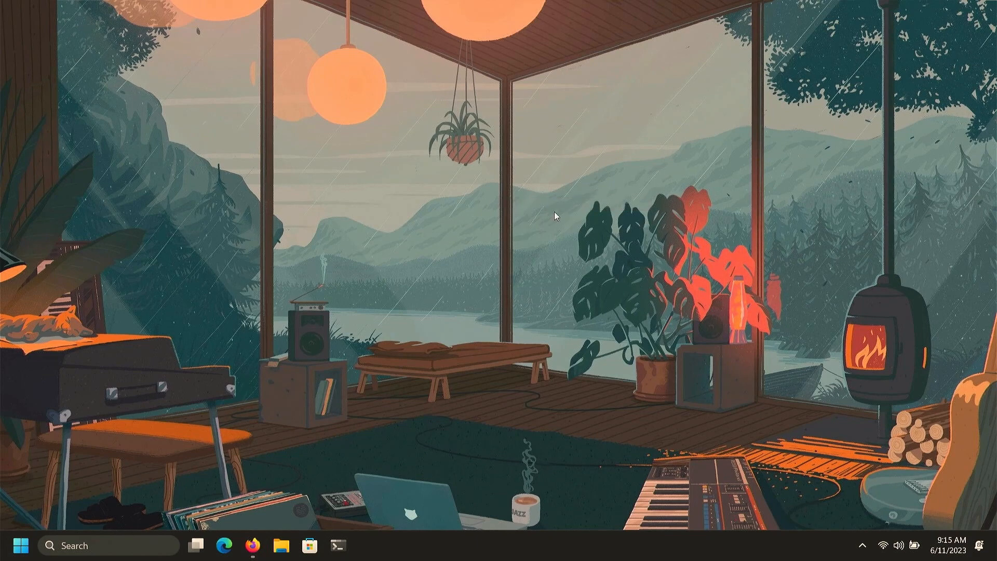
mouse_move(470, 239)
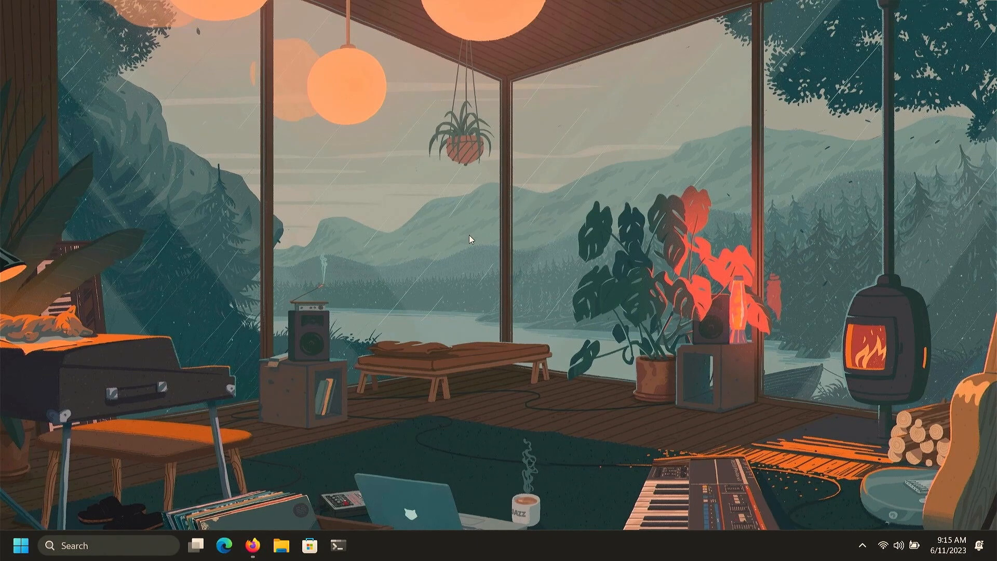
mouse_move(257, 504)
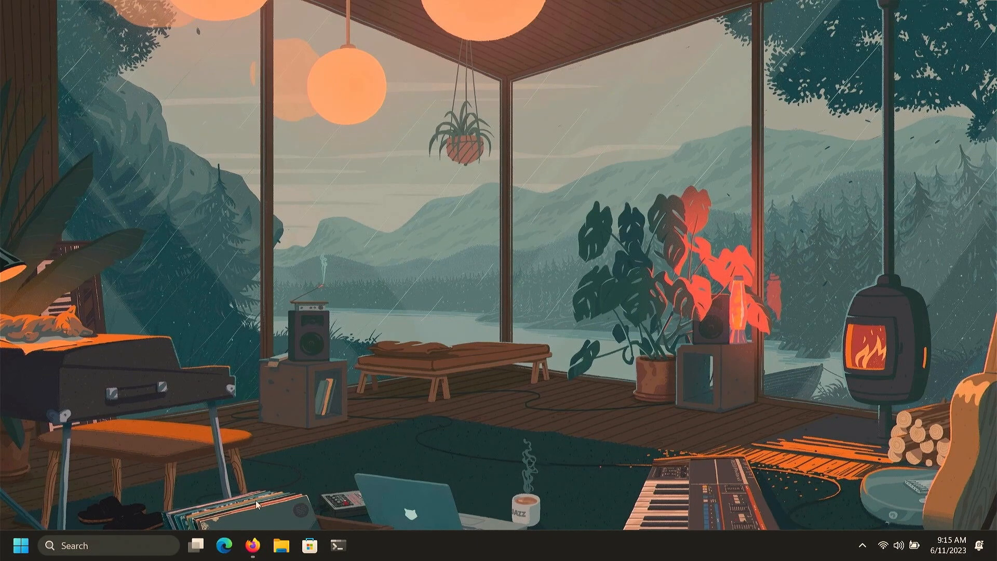
click(256, 545)
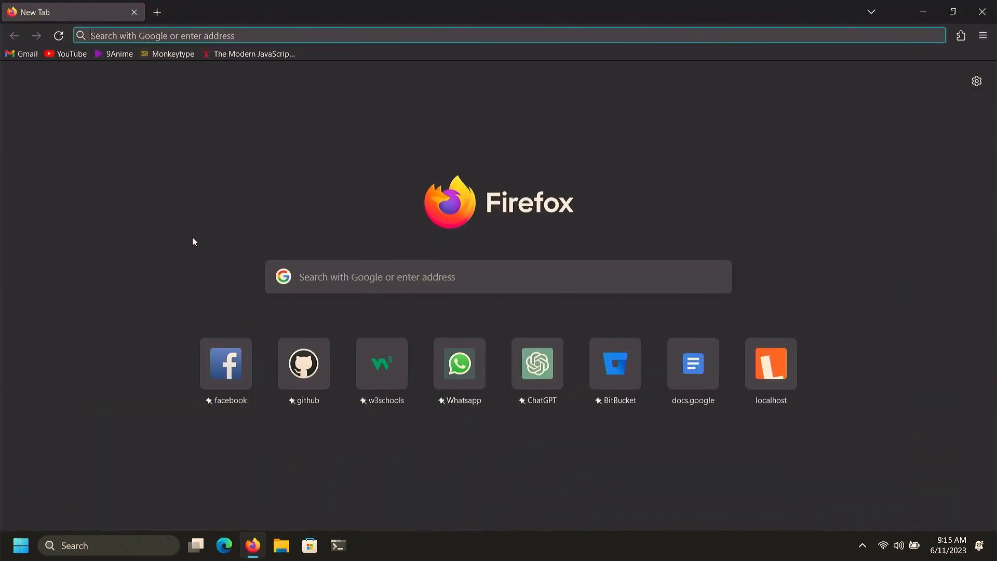
text(debian)
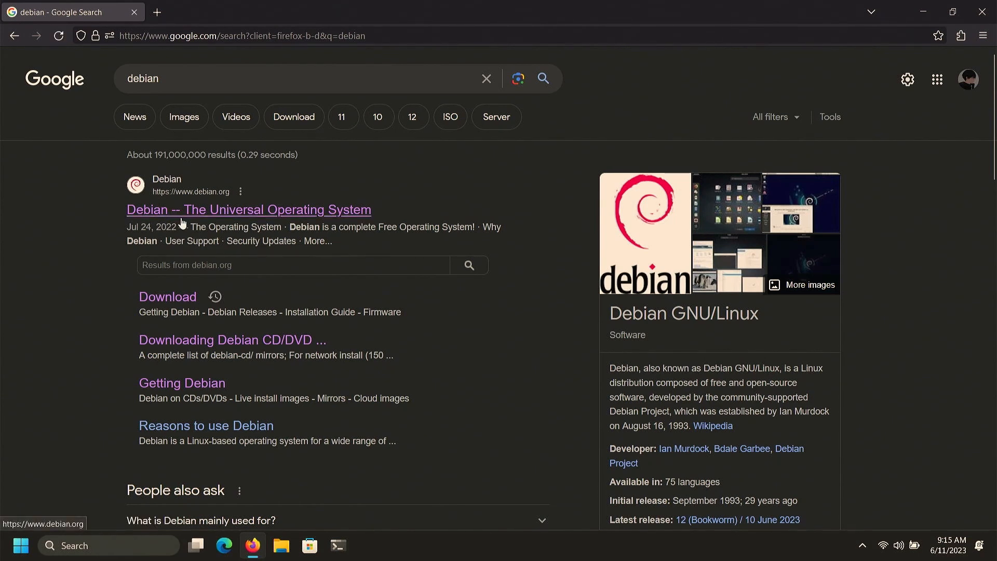
click(248, 209)
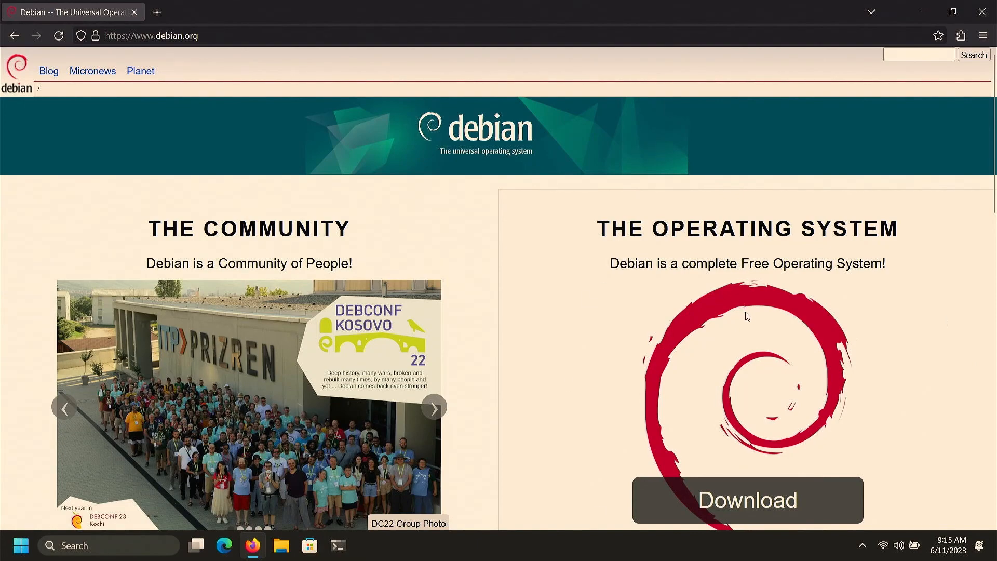
- Follow the More... link under The Operating System to the Introduction to Debian page
scroll(down, 3)
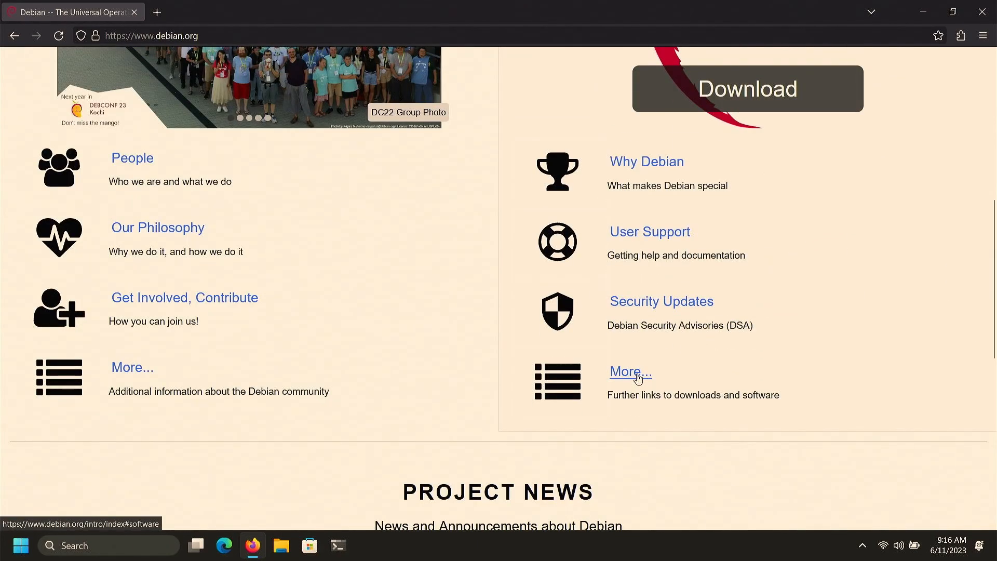
click(630, 370)
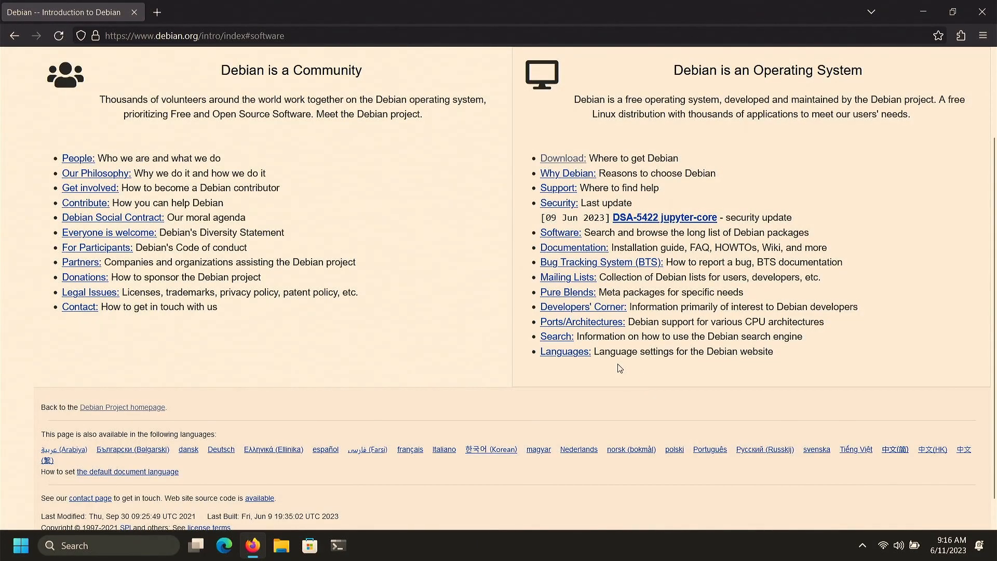
scroll(up, 3)
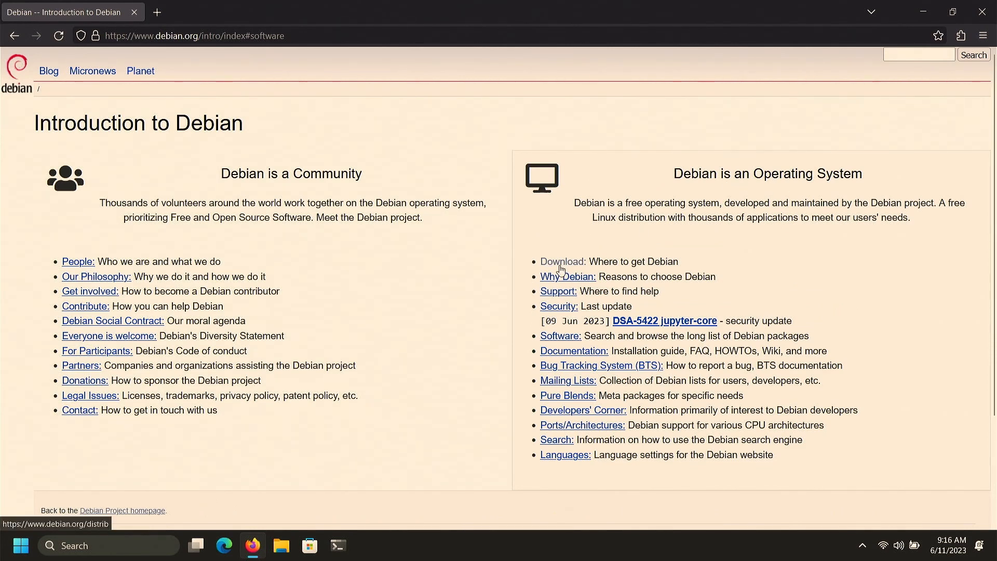
- Go to the Getting Debian page and follow the 'complete installation image' link to Debian on CDs/DVDs
click(562, 261)
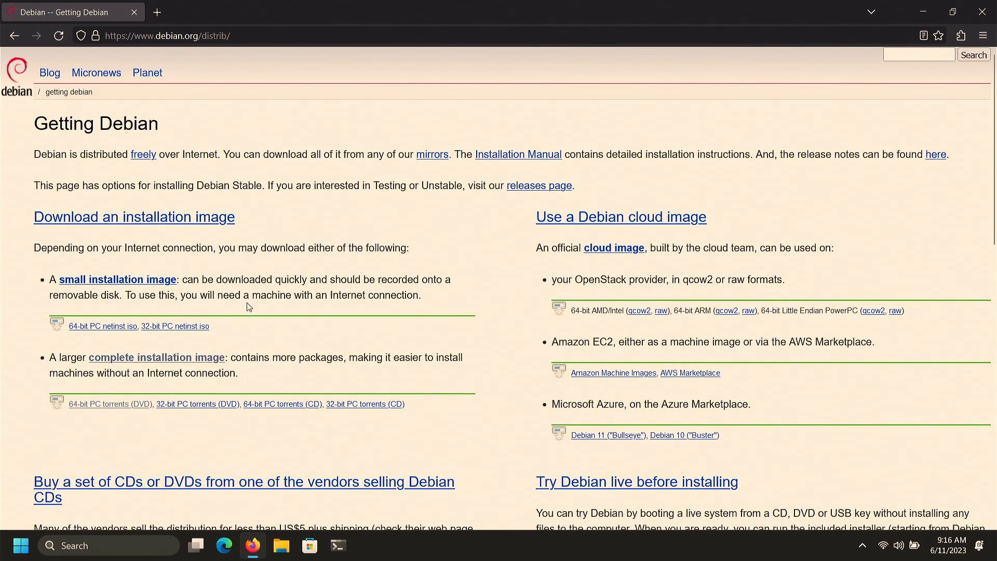
mouse_move(117, 279)
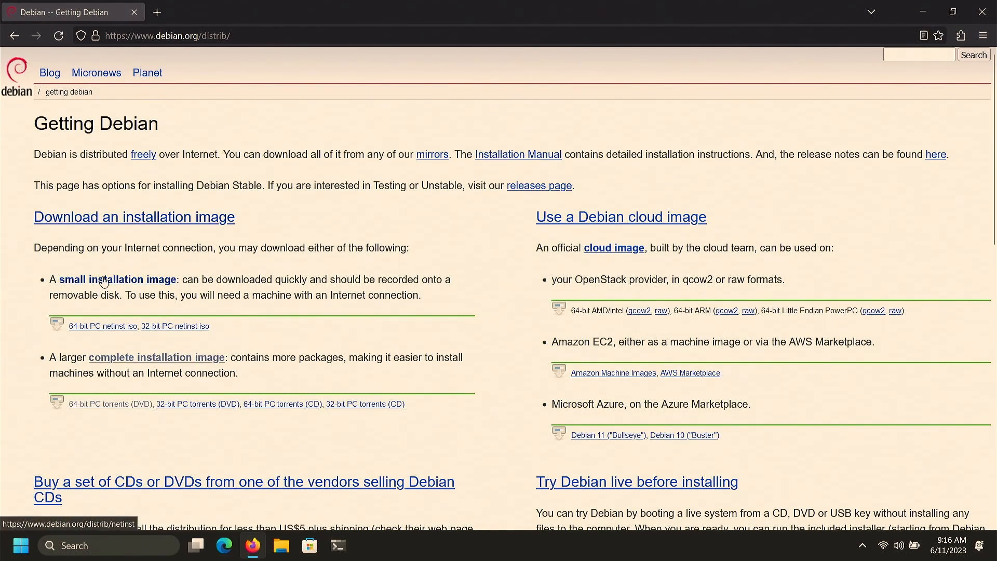
mouse_move(147, 288)
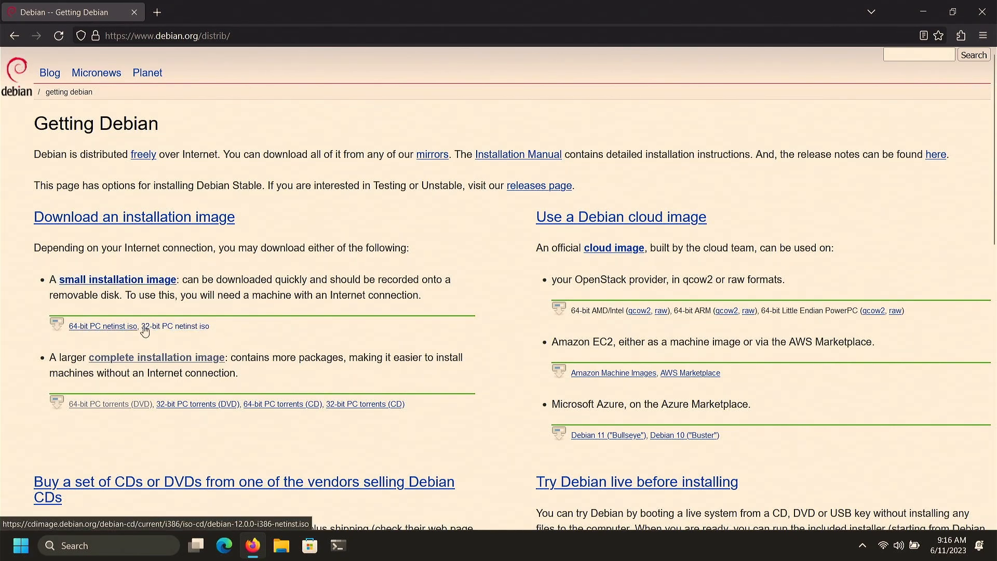
scroll(down, 3)
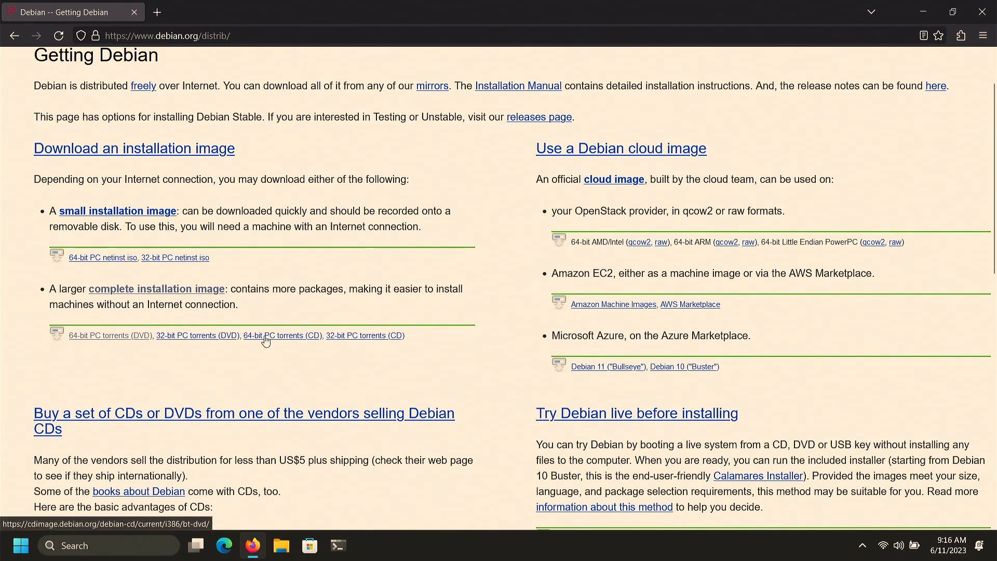
mouse_move(175, 295)
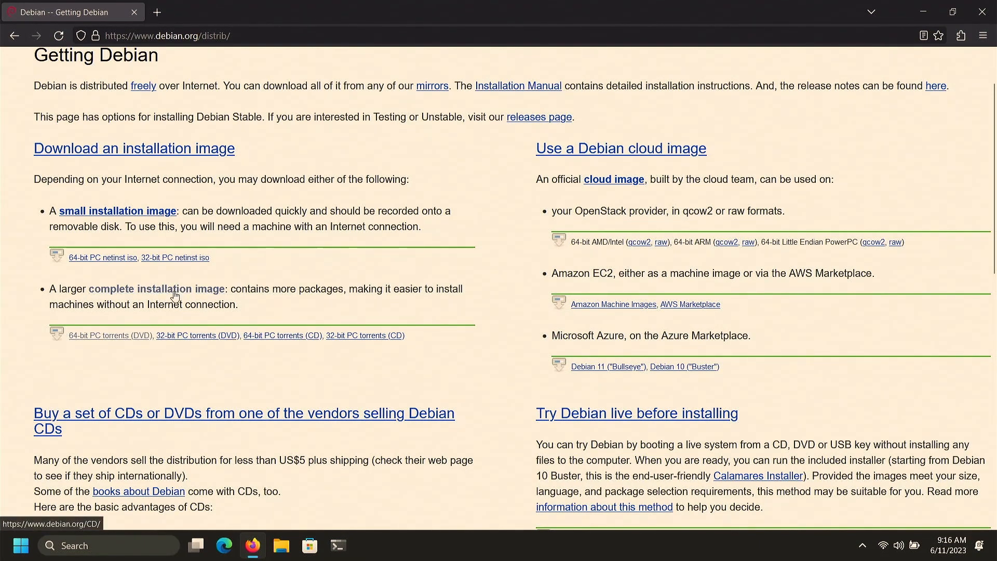
scroll(down, 3)
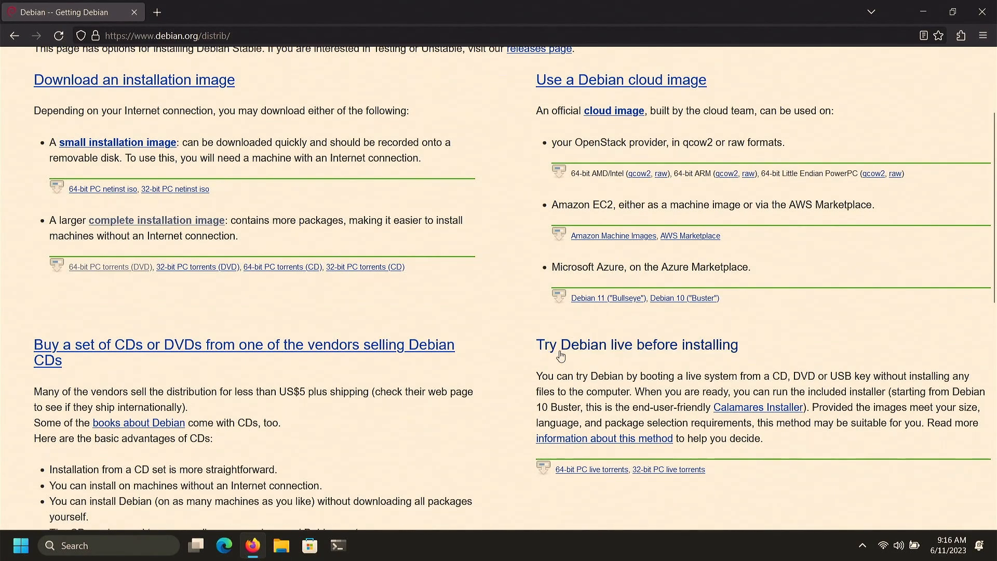
mouse_move(622, 351)
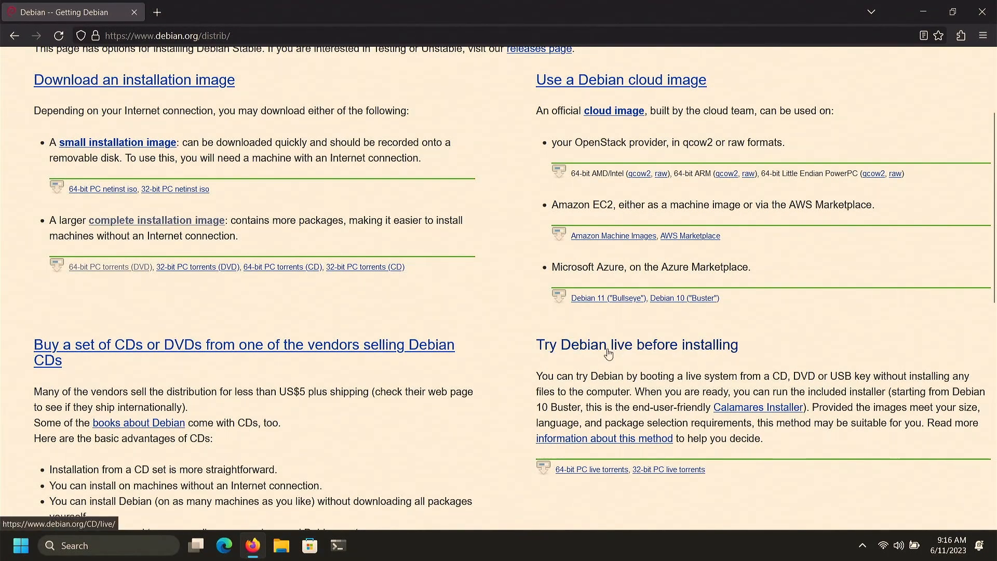
scroll(up, 3)
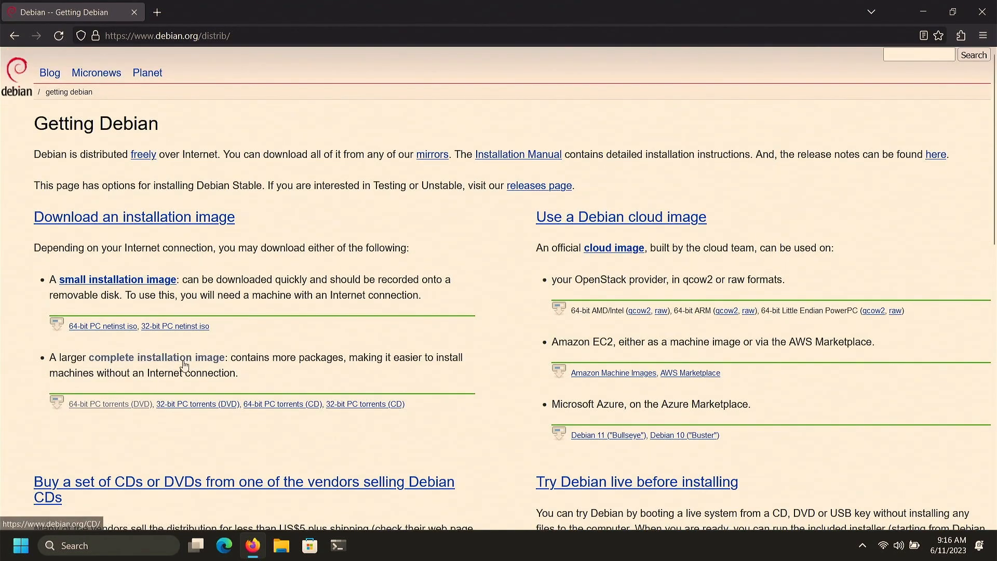
click(156, 357)
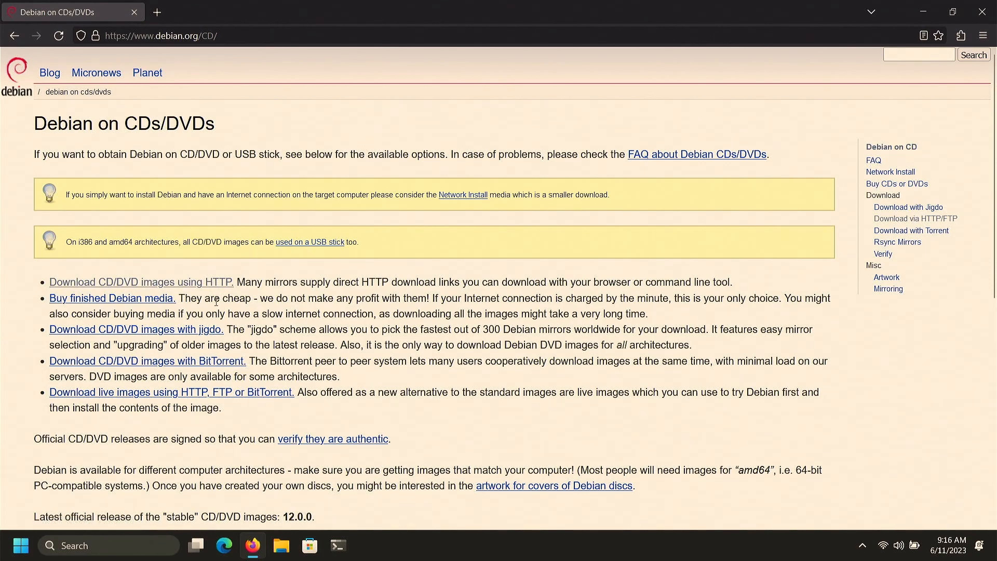
mouse_move(139, 282)
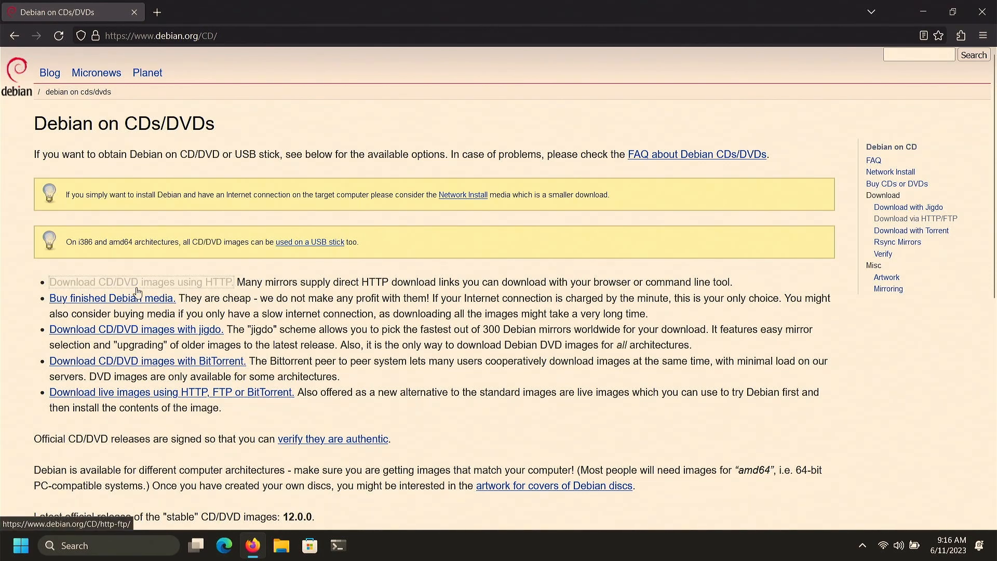
- Choose HTTP download and reach the amd64 DVD directory listing debian-12.0.0-amd64-DVD-1.iso
click(141, 282)
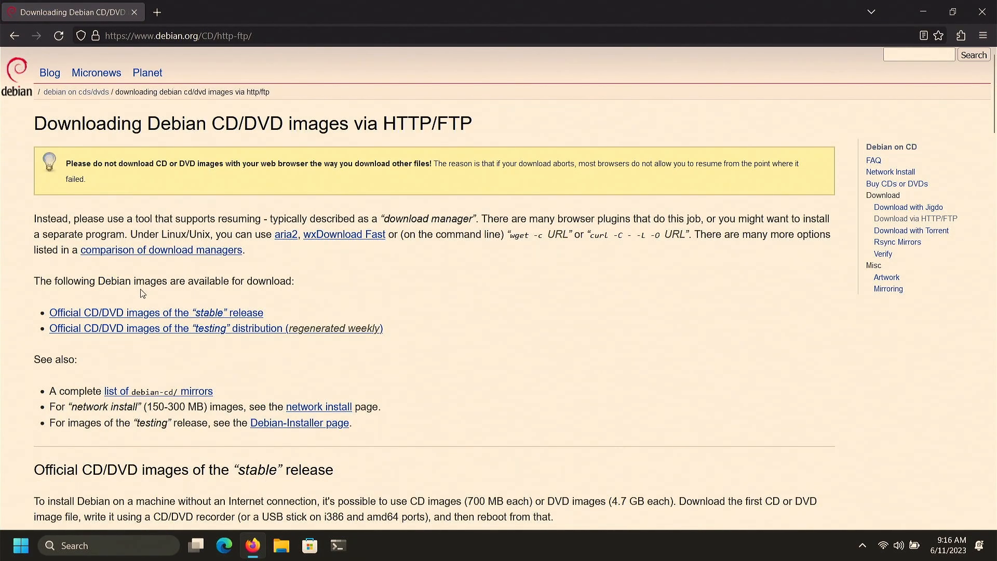
scroll(down, 3)
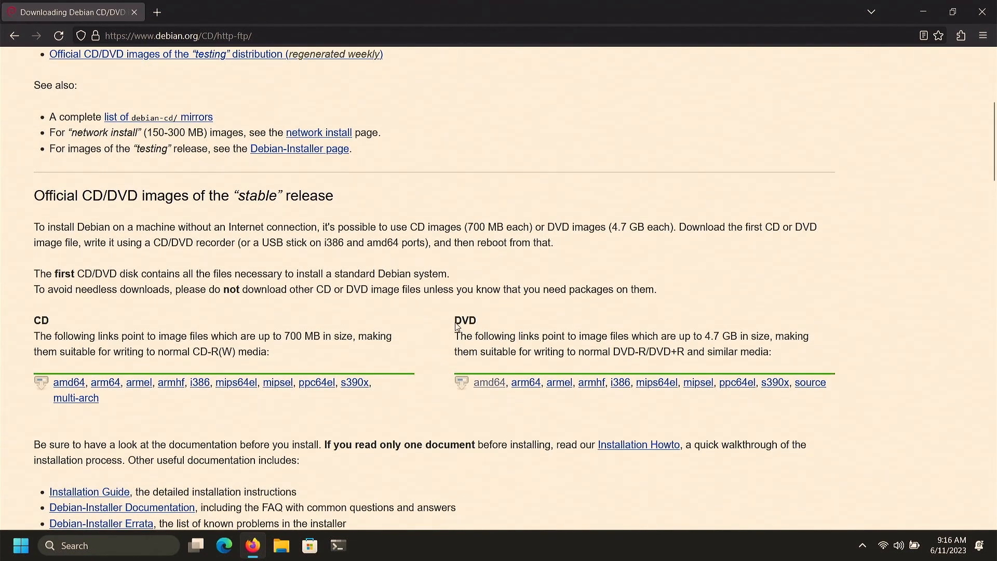
mouse_move(502, 378)
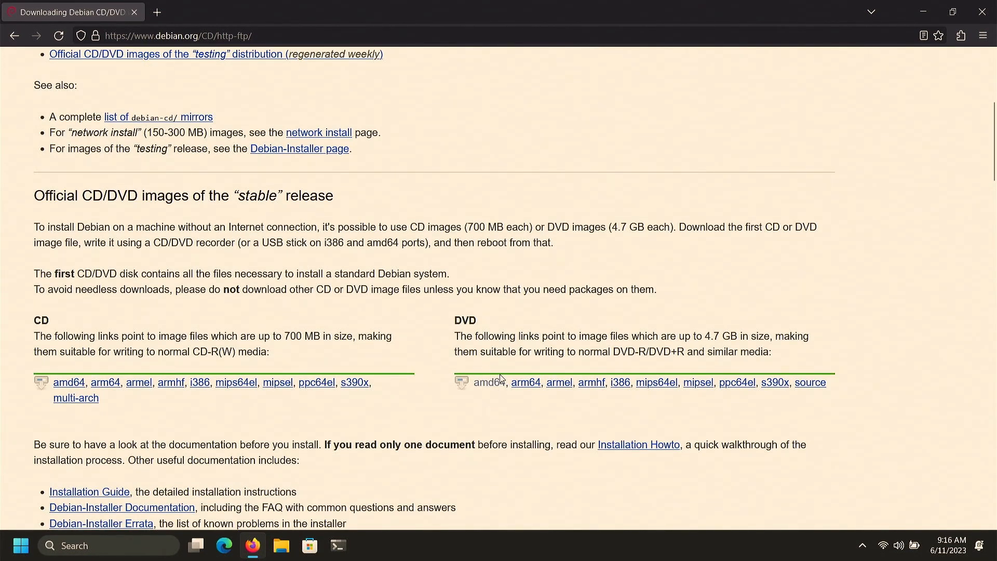
mouse_move(487, 382)
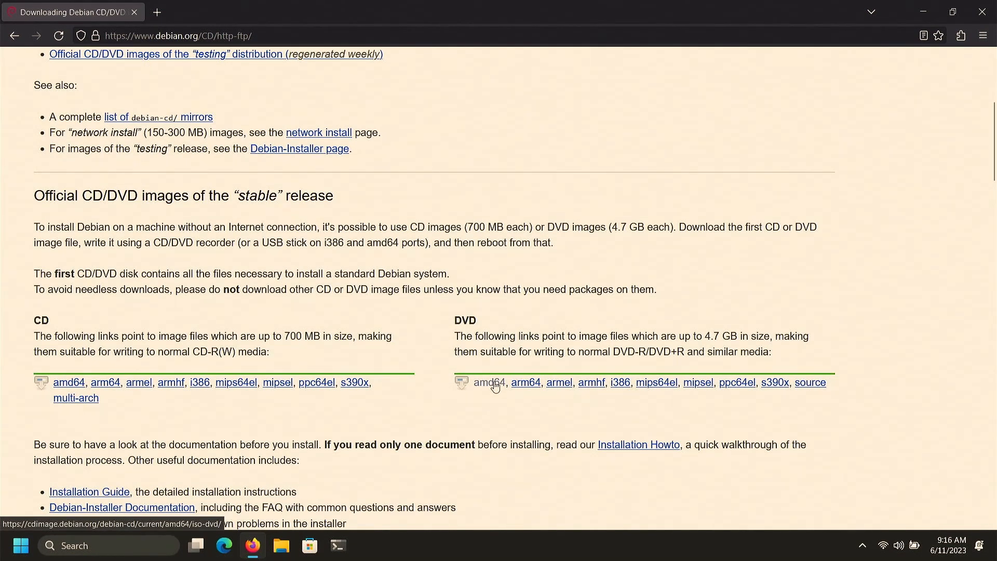
click(489, 382)
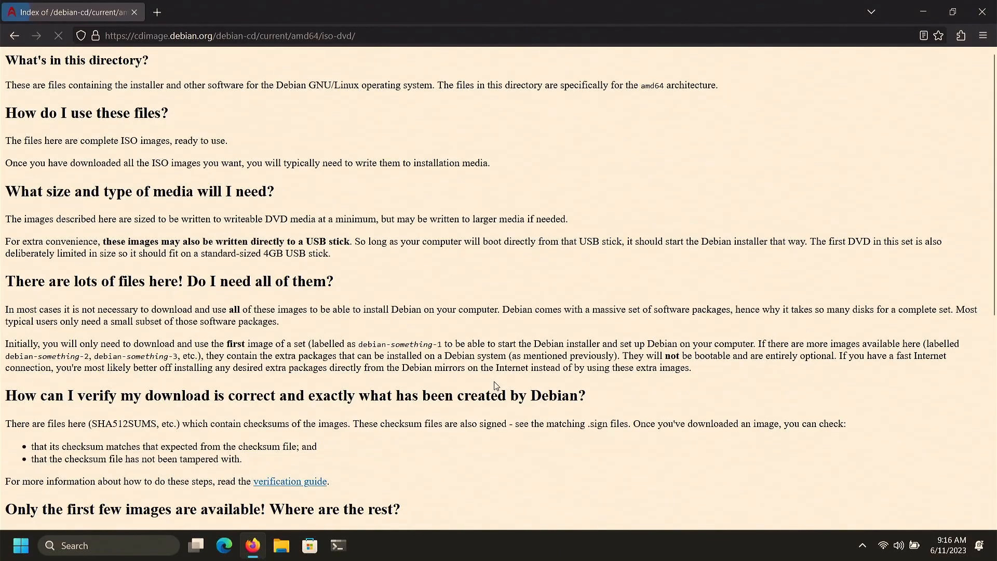
scroll(down, 3)
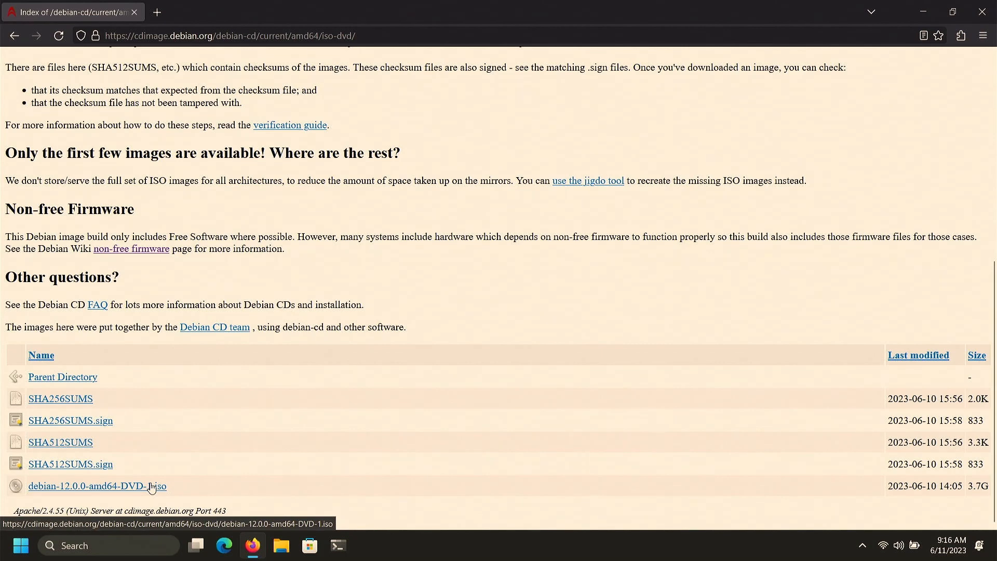
- In a new tab, search for 'rufus' and reach the official rufus.ie site
click(303, 12)
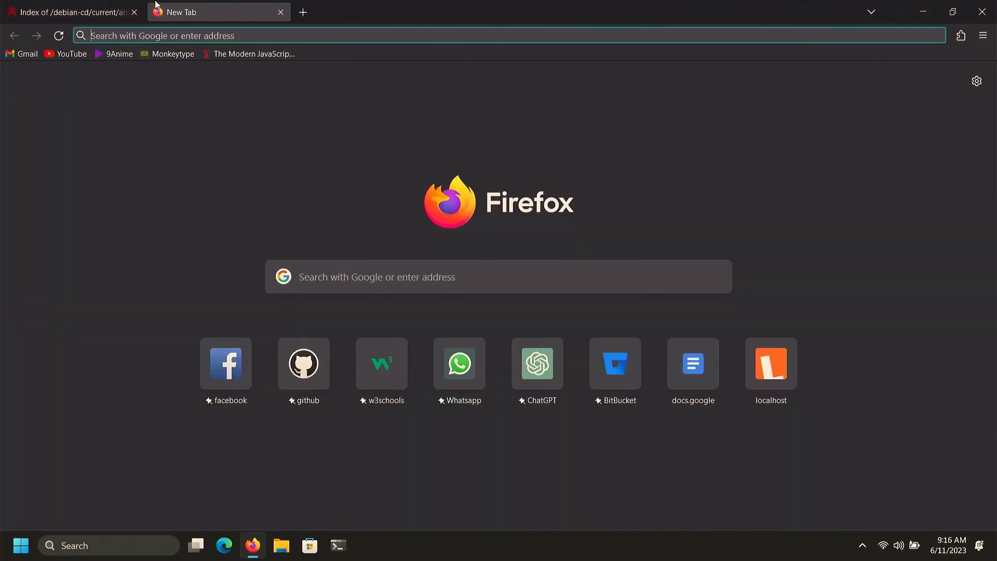
text(rufus)
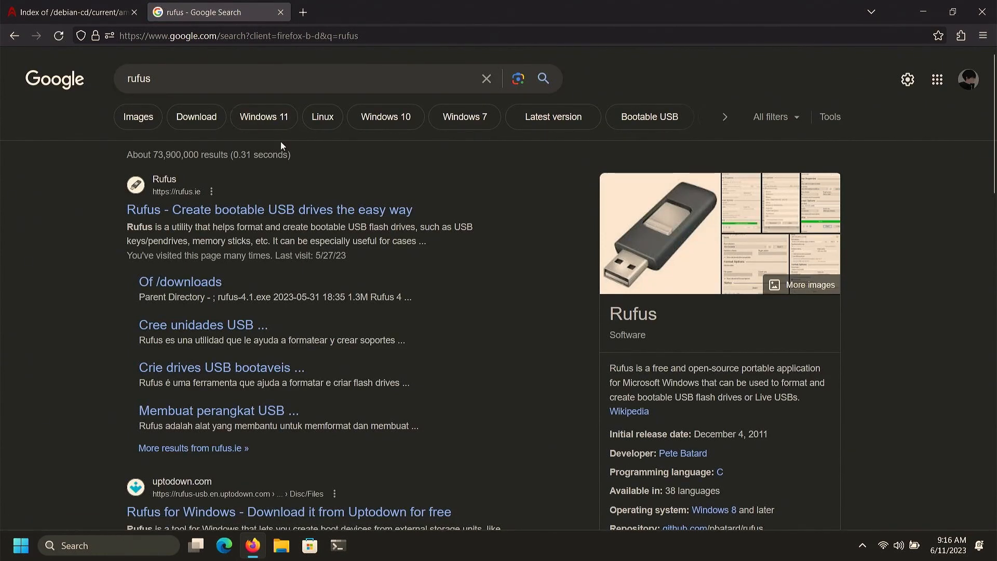
mouse_move(229, 218)
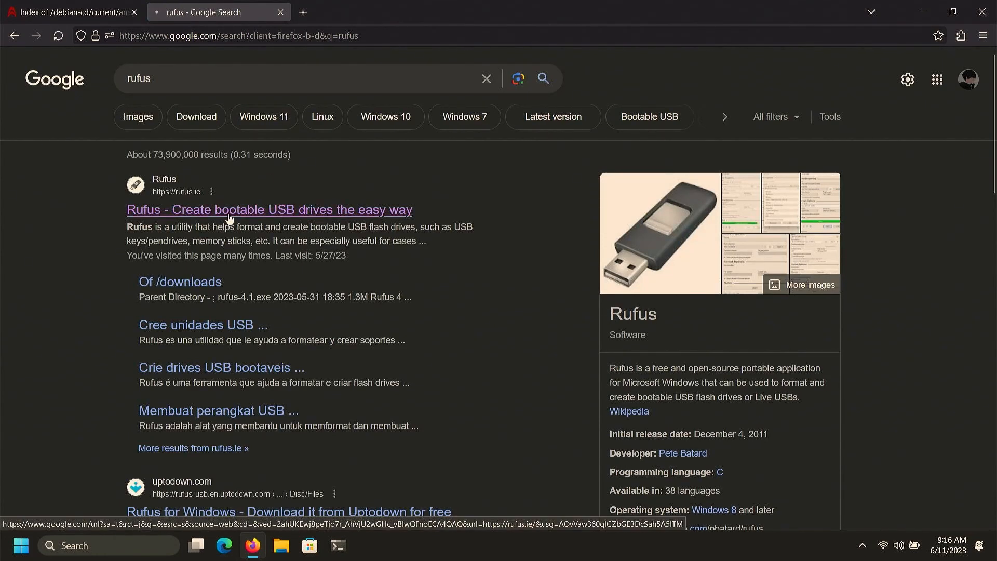
click(268, 209)
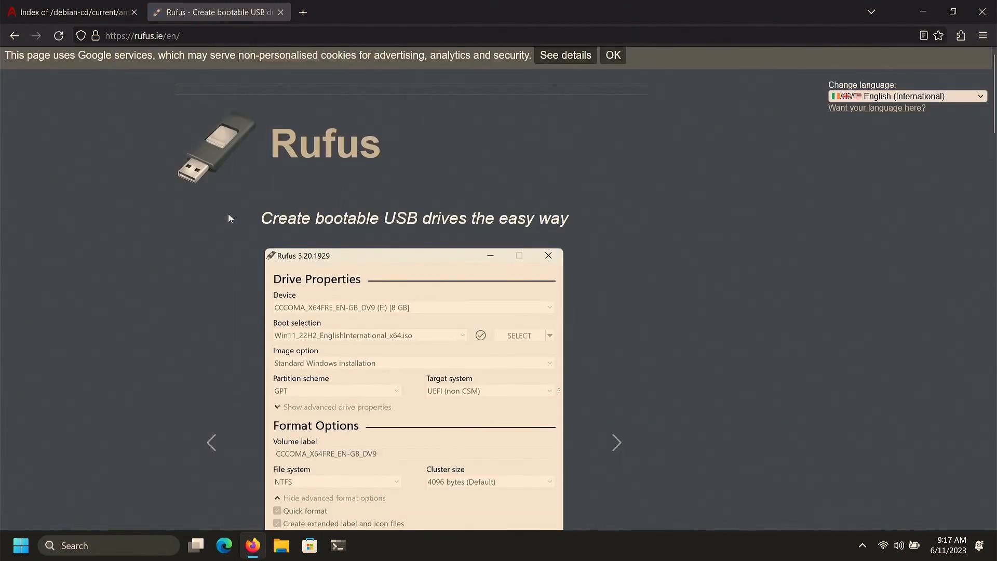
- Download rufus-4.1.exe from the Latest releases list
scroll(down, 3)
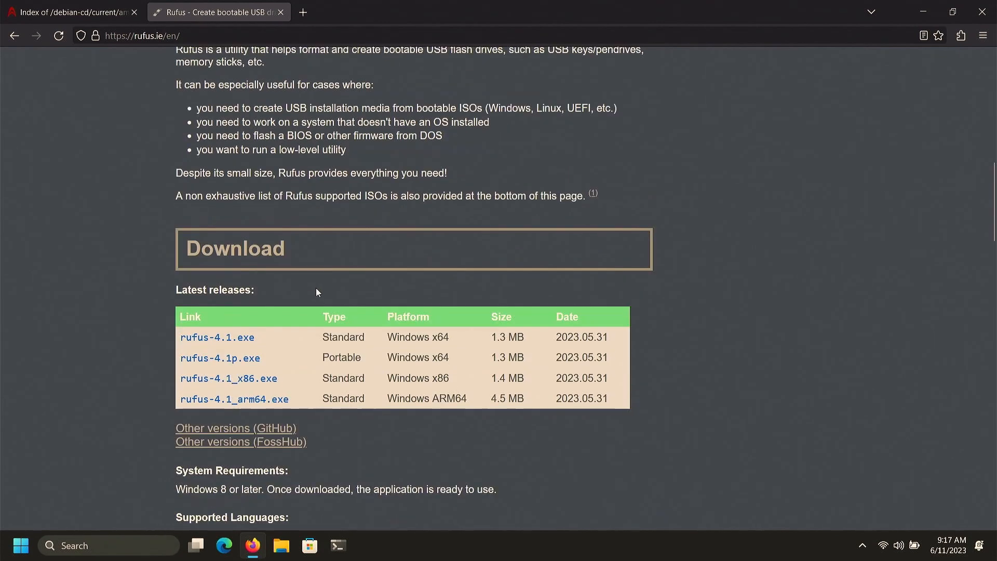
scroll(down, 3)
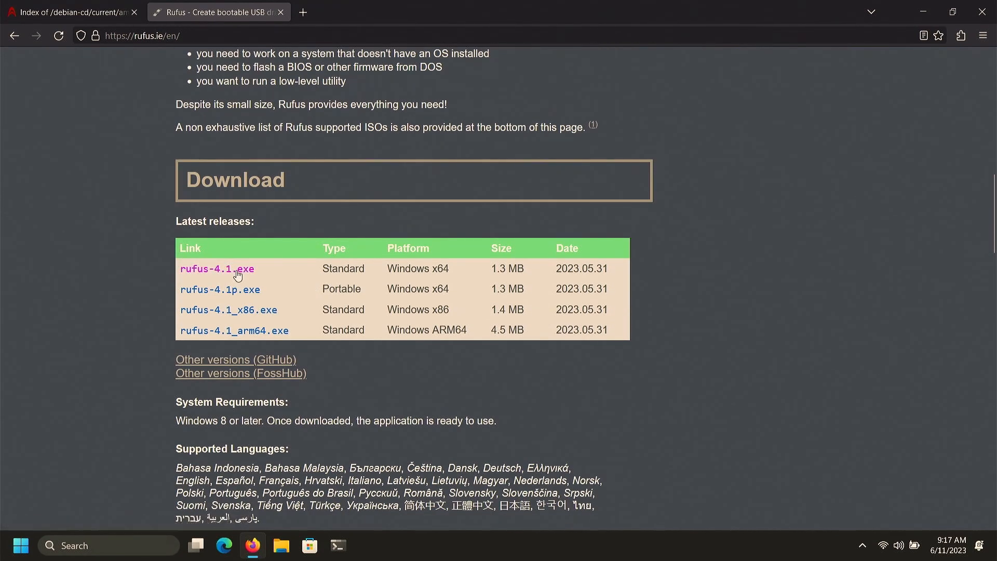
click(216, 269)
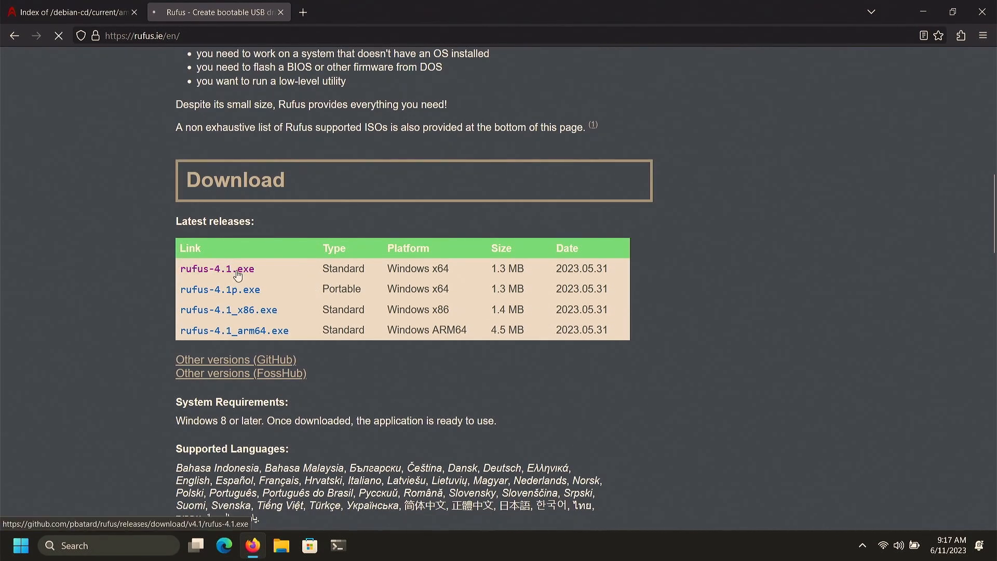
click(216, 268)
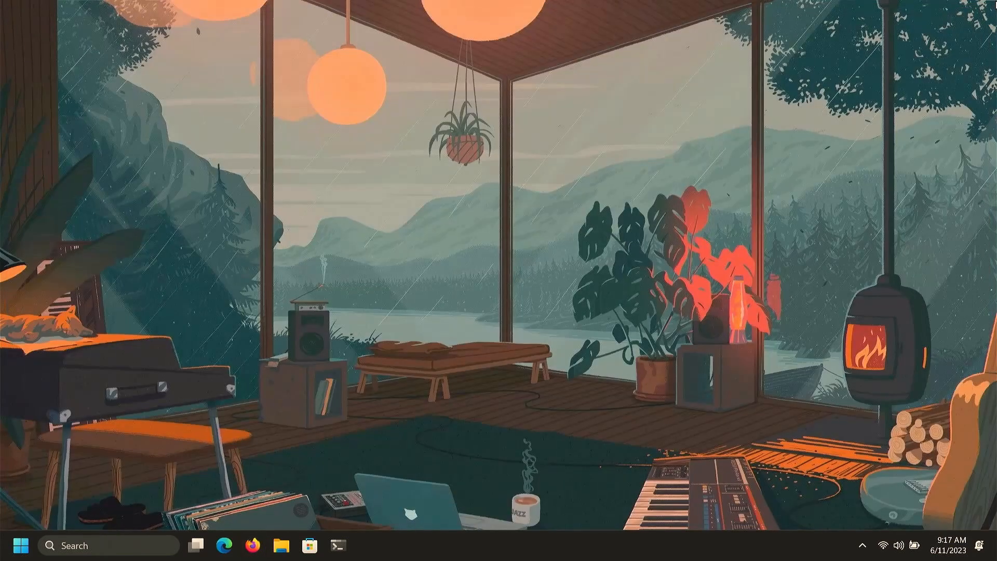
mouse_move(531, 161)
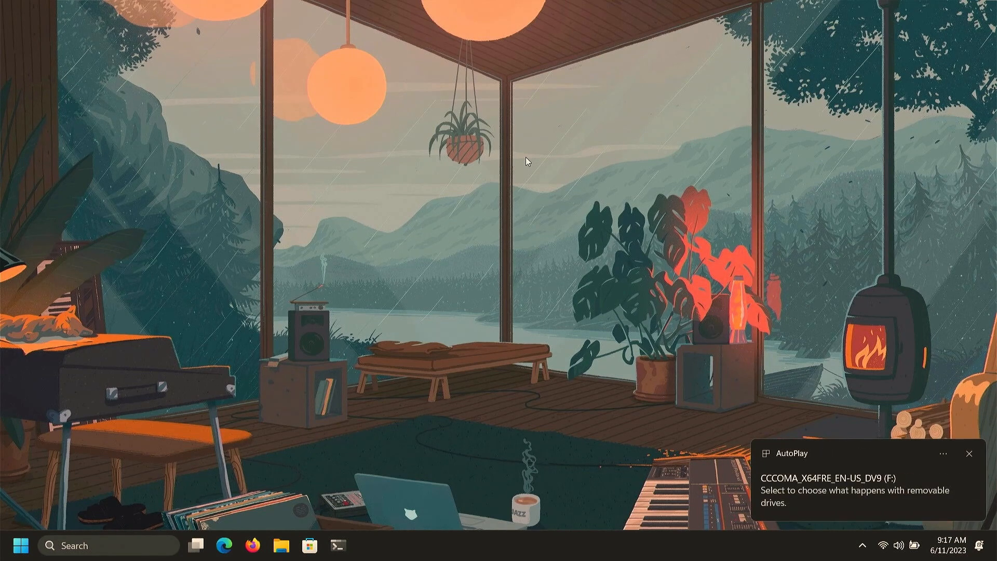
mouse_move(467, 370)
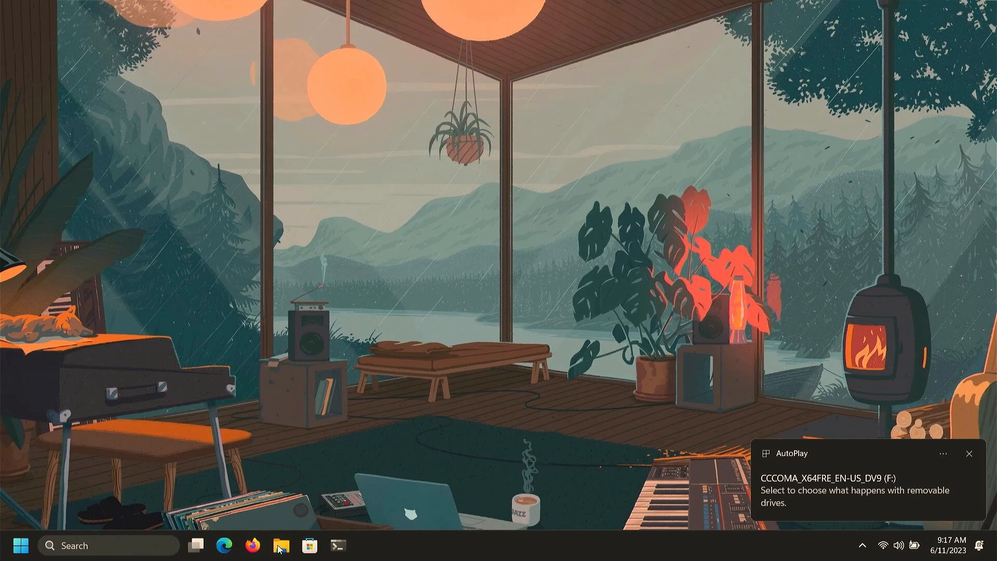
- Run rufus-4.1.exe from Downloads and approve the UAC prompt
click(280, 545)
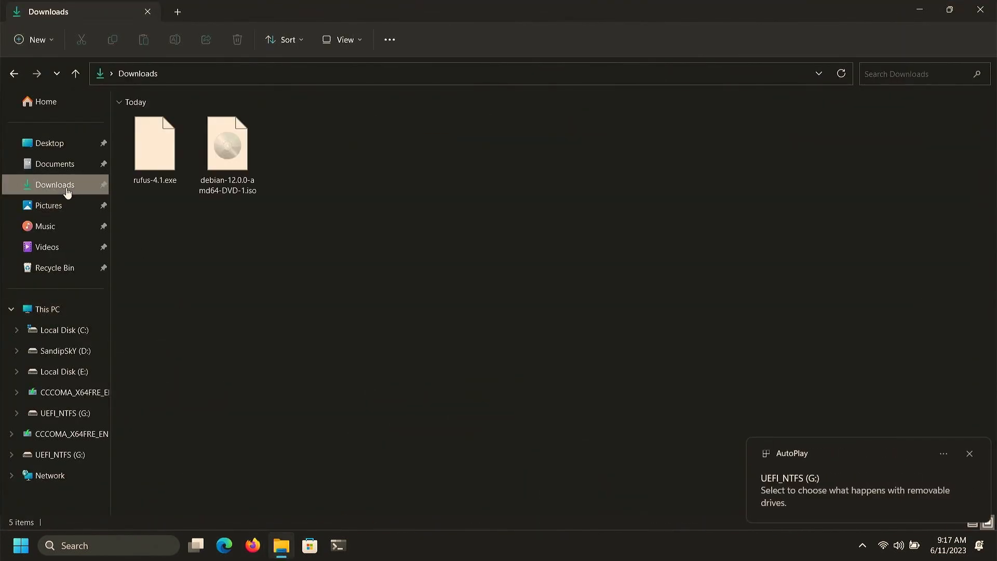
click(154, 144)
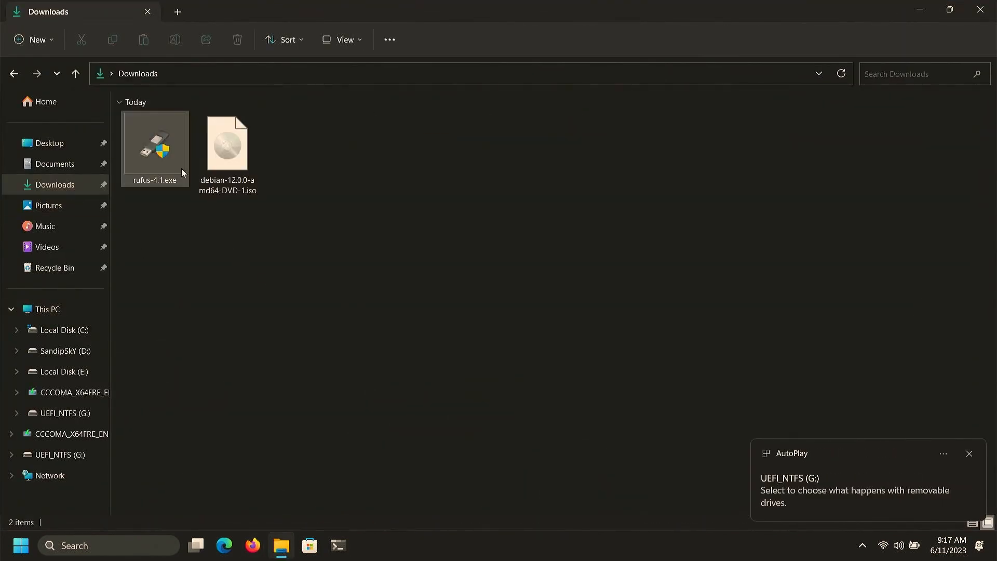
click(155, 143)
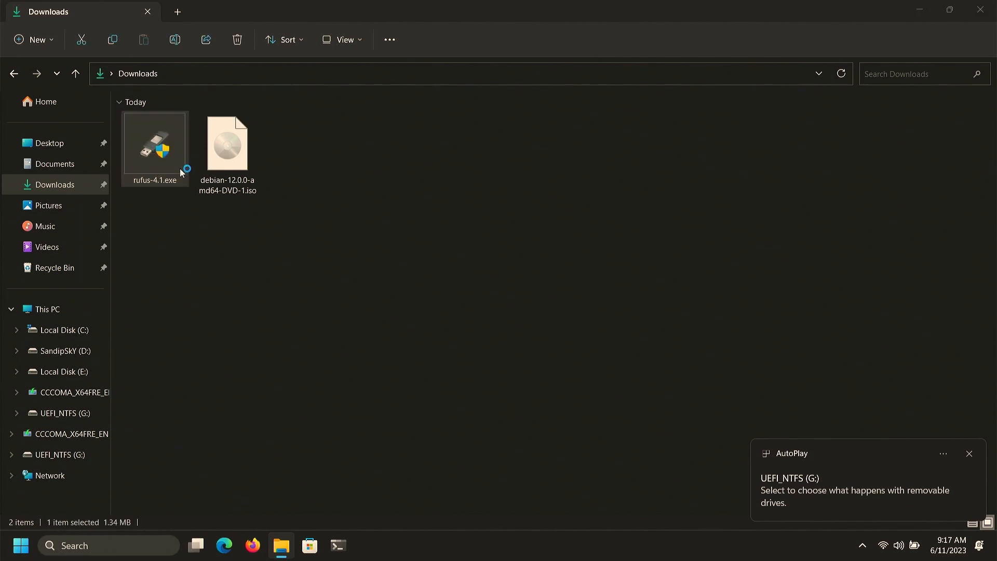
double_click(154, 143)
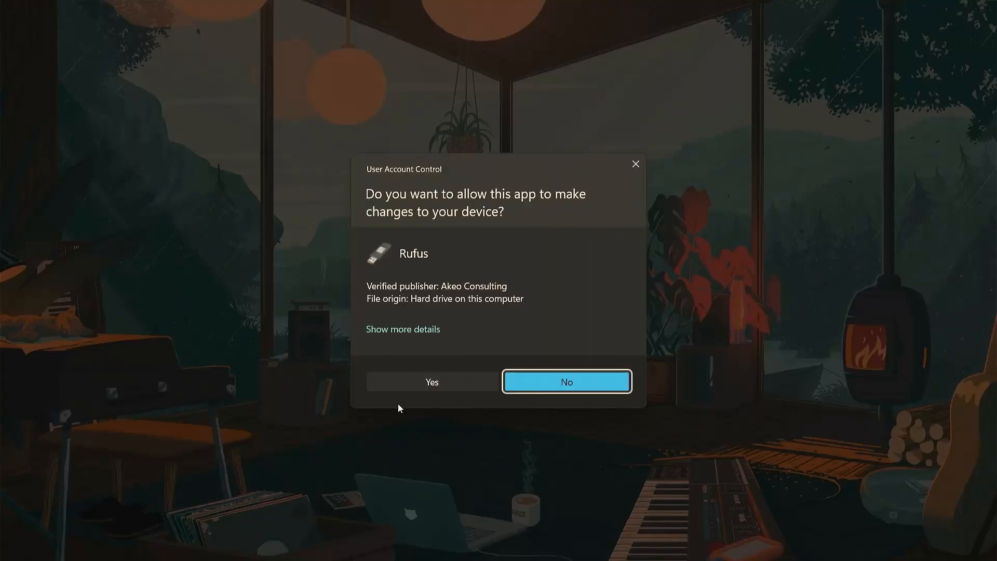
click(566, 382)
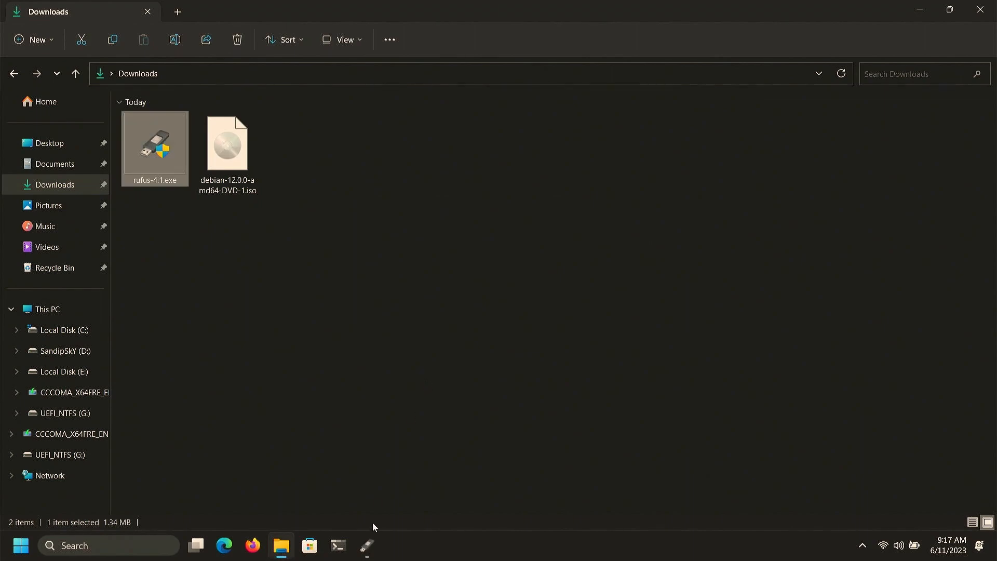
- Load debian-12.0.0-amd64-DVD-1.iso into Rufus and set the partition scheme to GPT
double_click(155, 144)
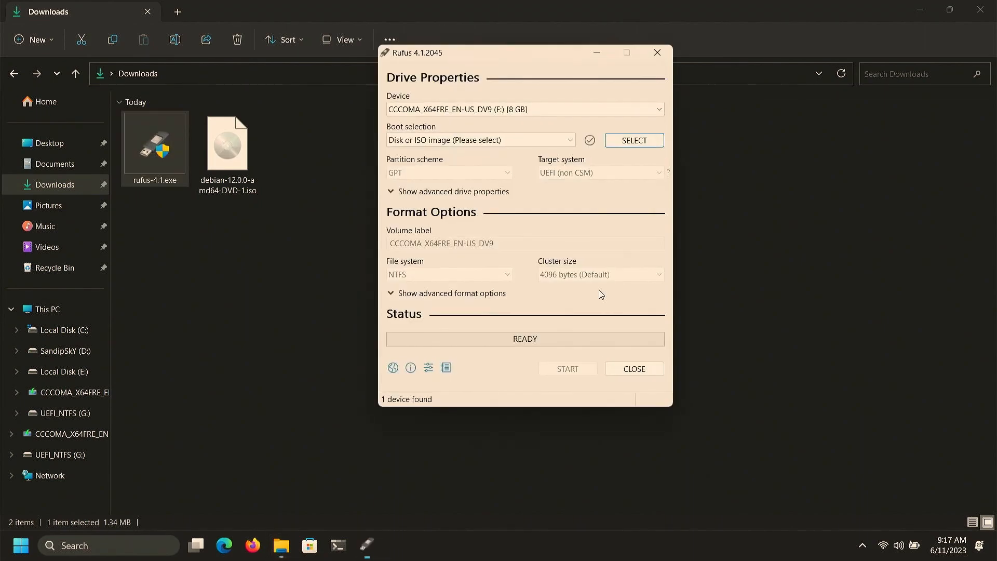
click(632, 140)
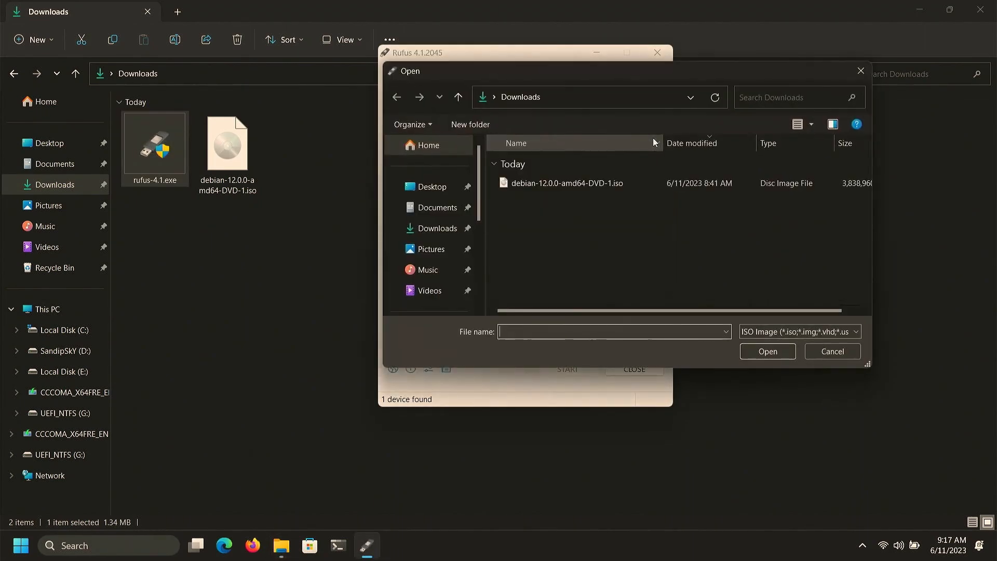
click(566, 182)
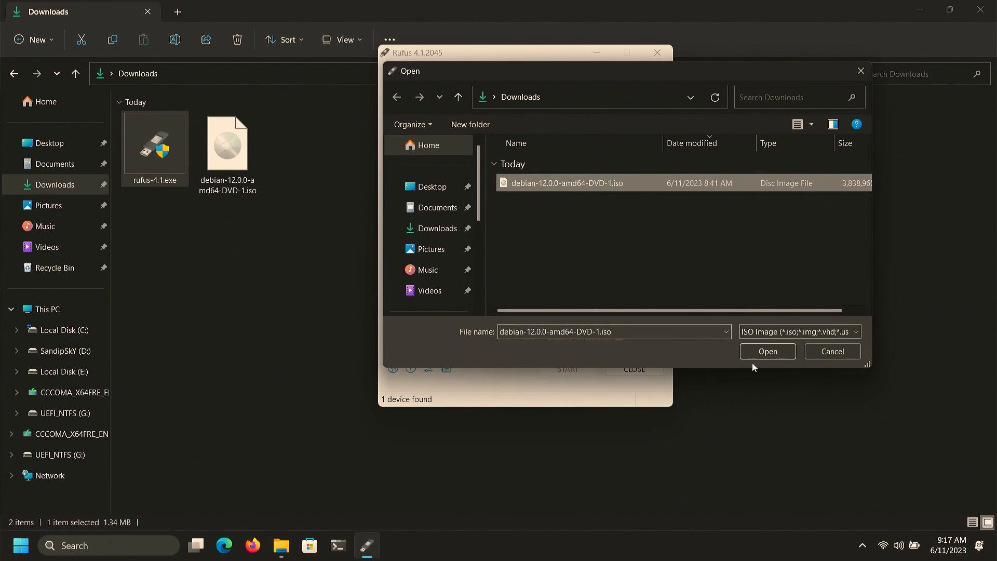
click(767, 351)
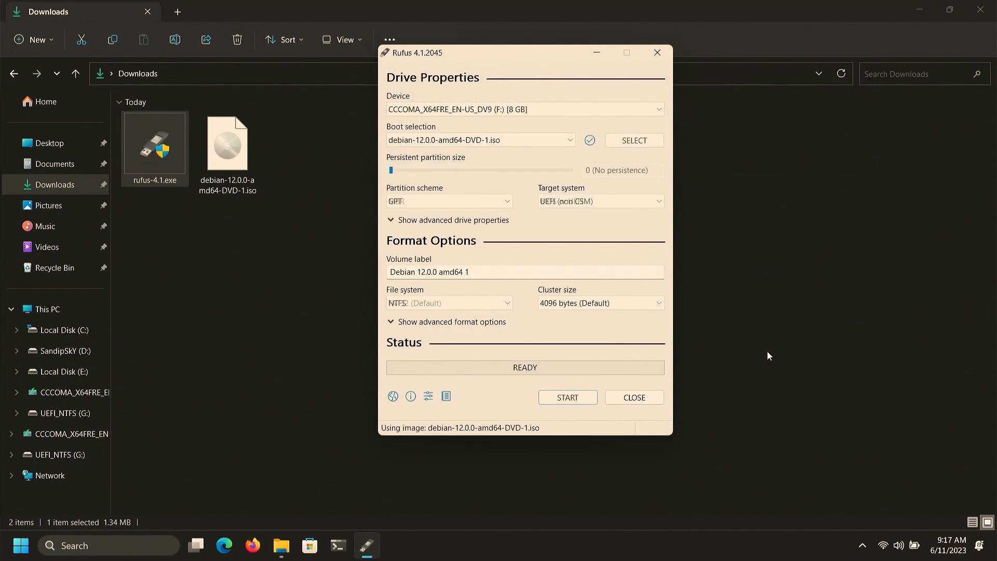
click(448, 201)
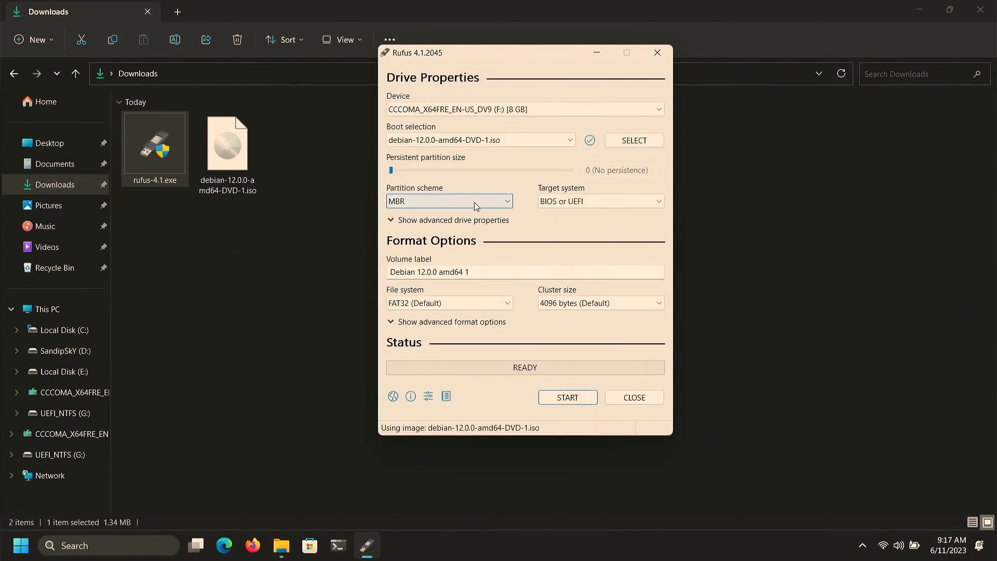
click(450, 201)
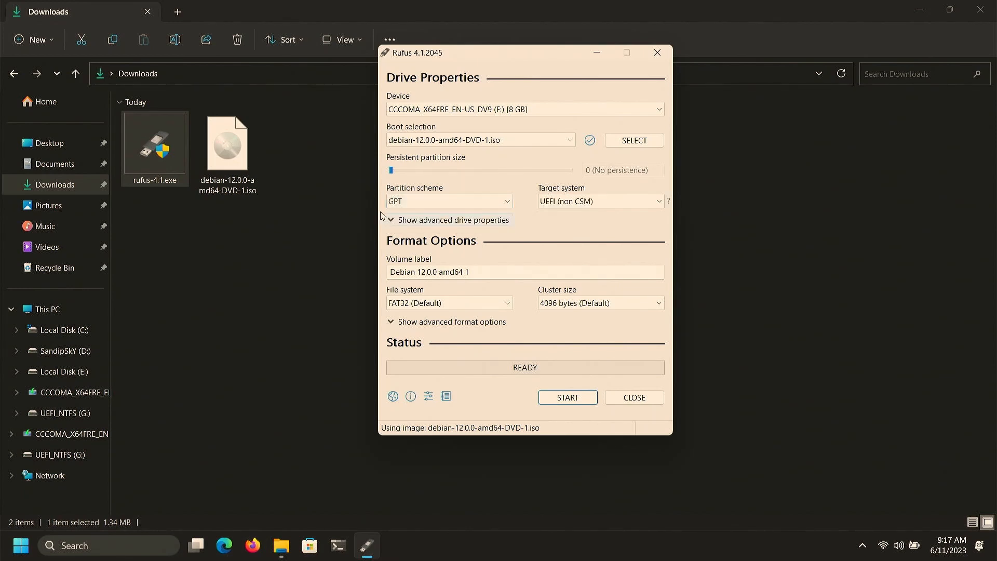
- Start the write in ISO Image mode, accepting that the USB drive is erased
click(567, 396)
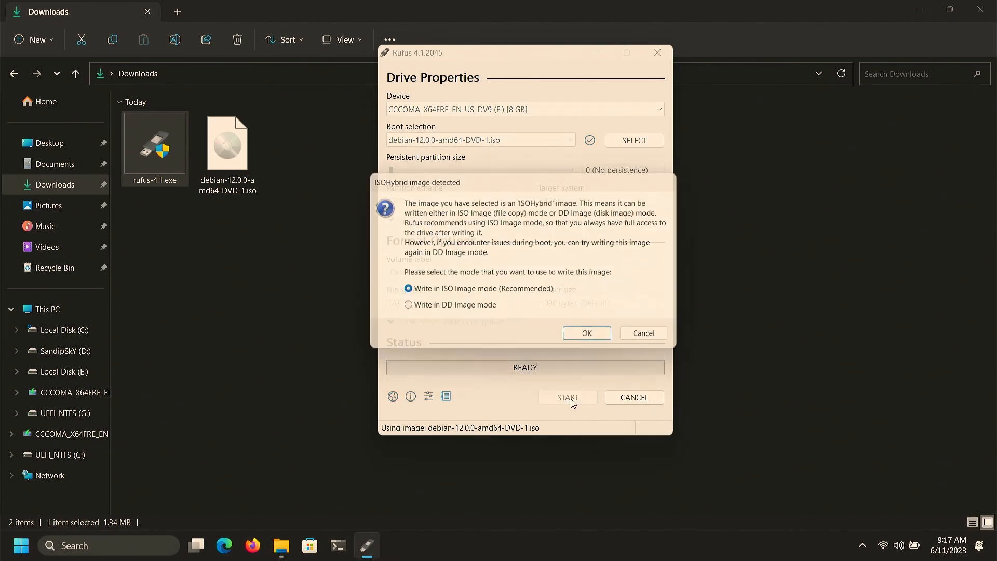
click(586, 333)
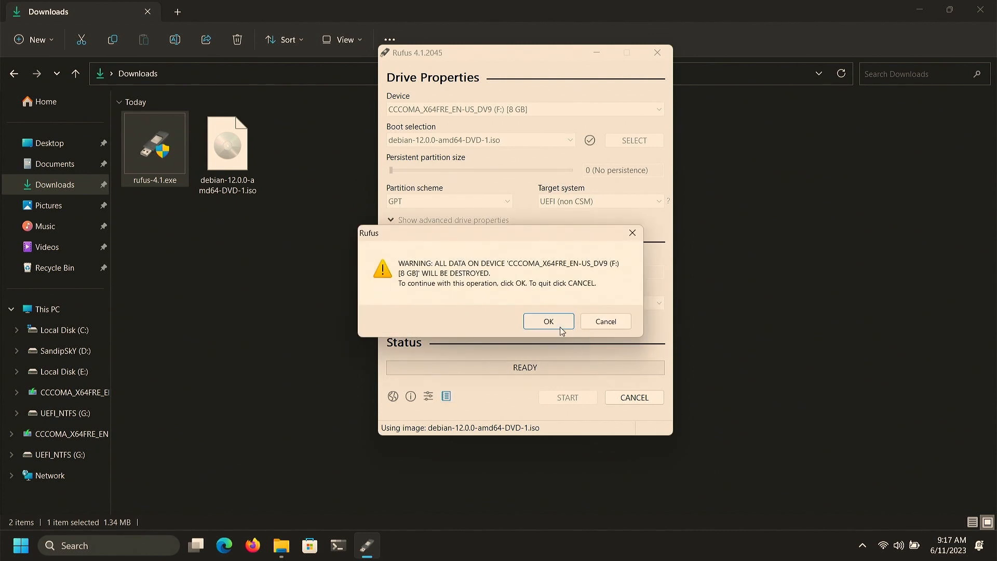
click(548, 321)
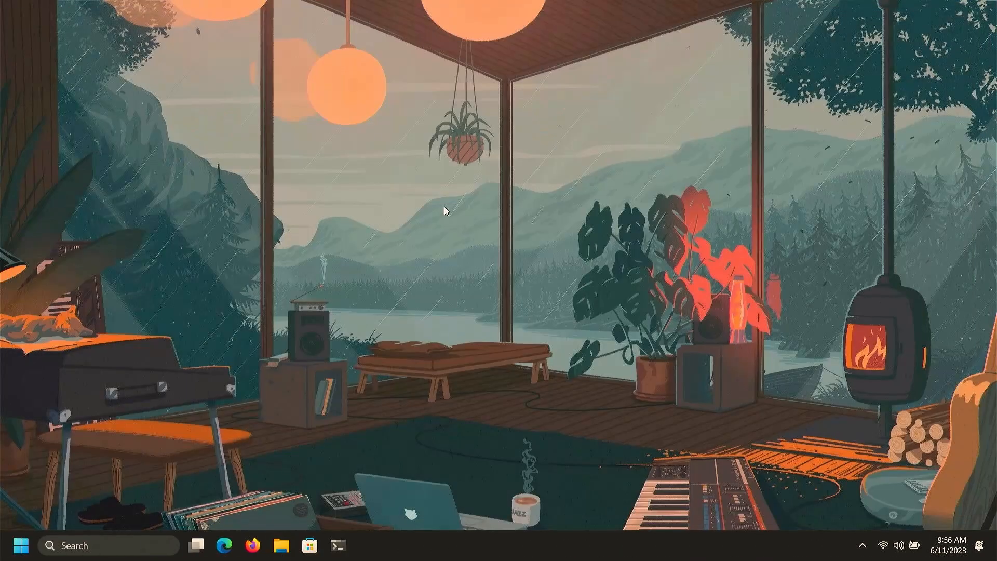
- Open Disk Management and shrink the C: volume by 30000 MB
right_click(12, 544)
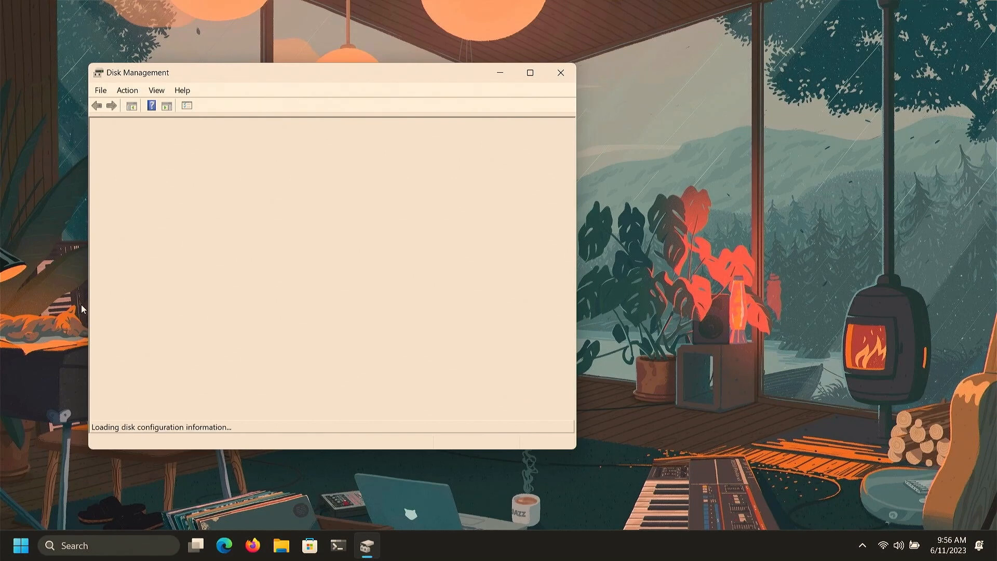
mouse_move(471, 129)
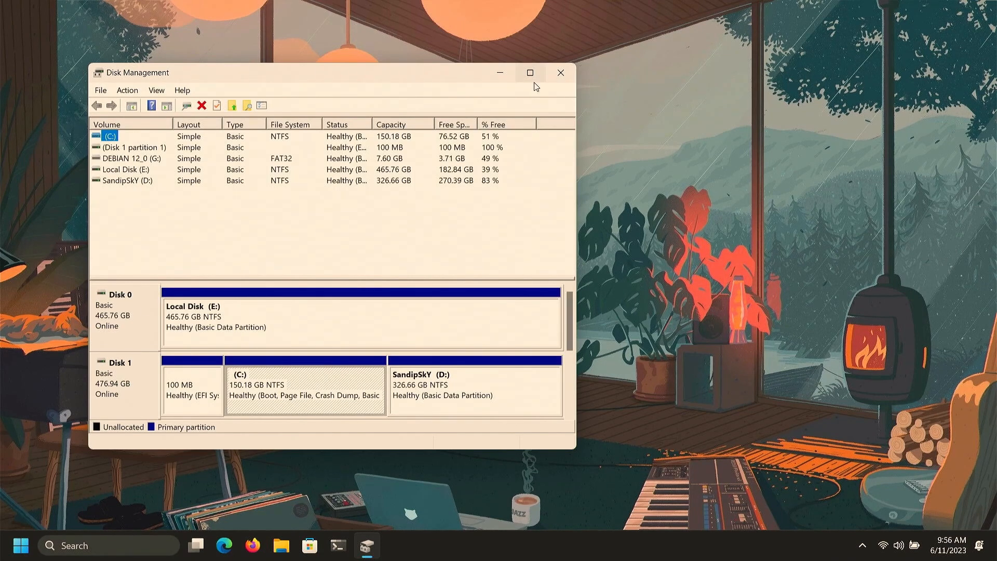
click(529, 73)
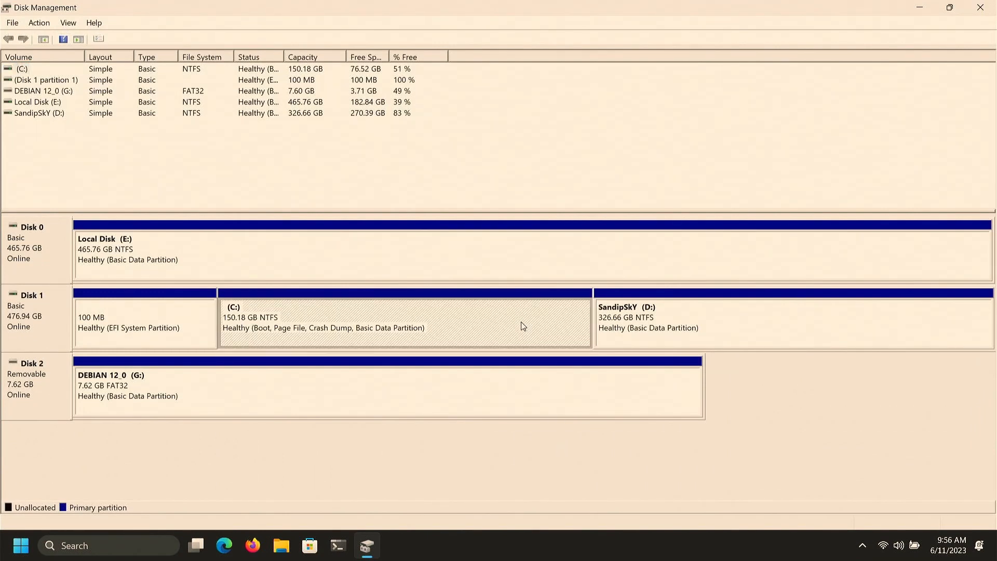
right_click(405, 318)
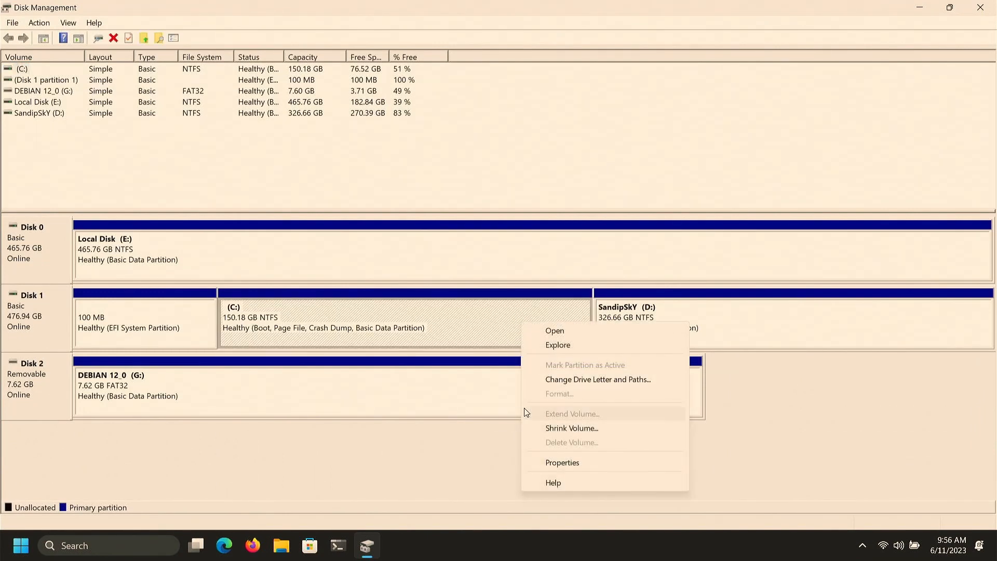
click(571, 427)
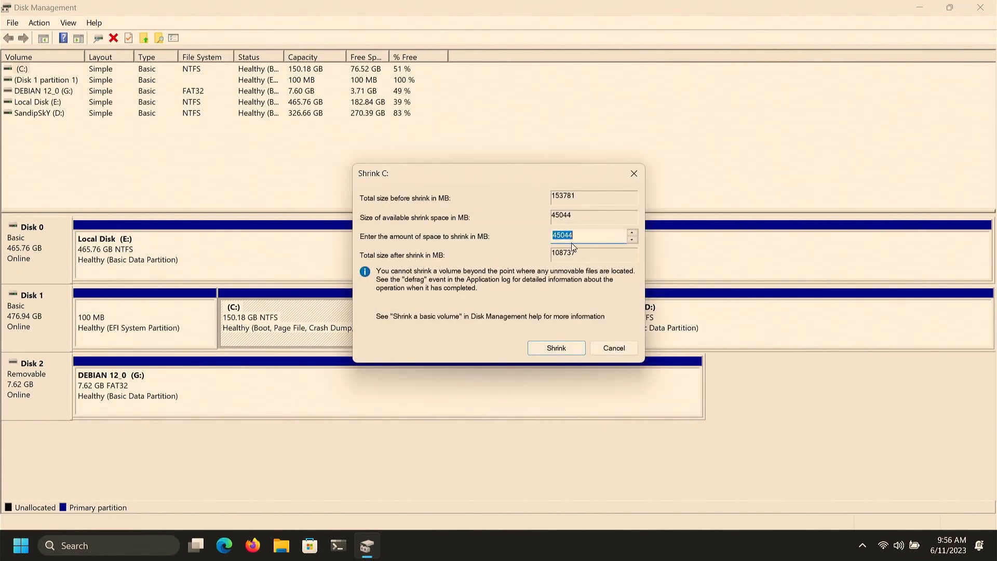
text(30000)
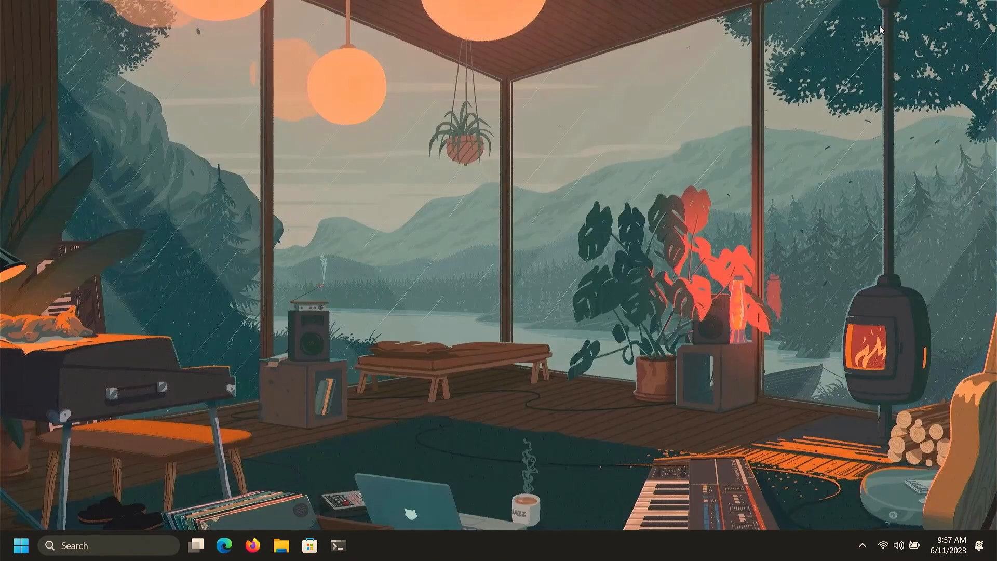
- Restart the computer from the Start menu power options
click(21, 545)
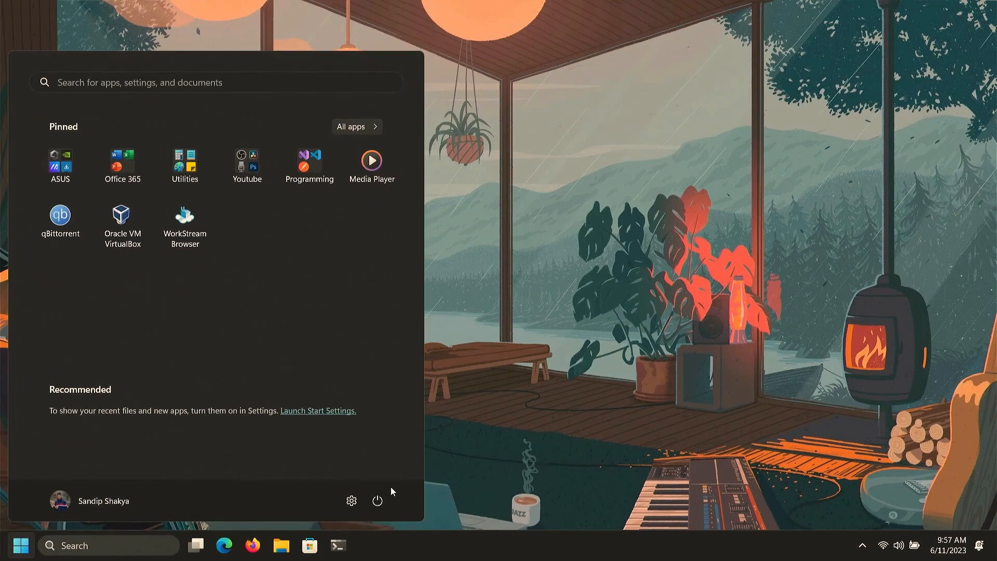
click(377, 501)
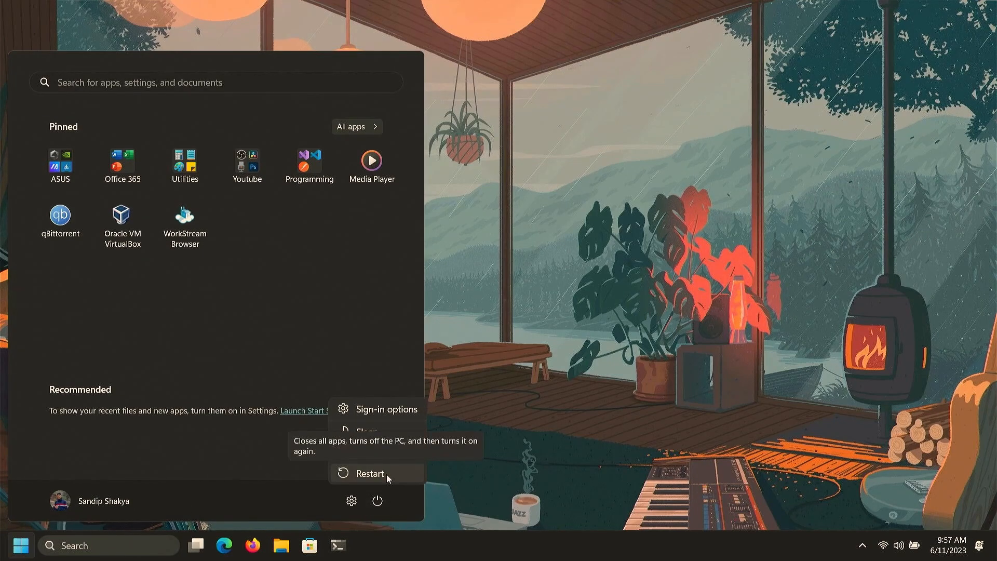
click(370, 473)
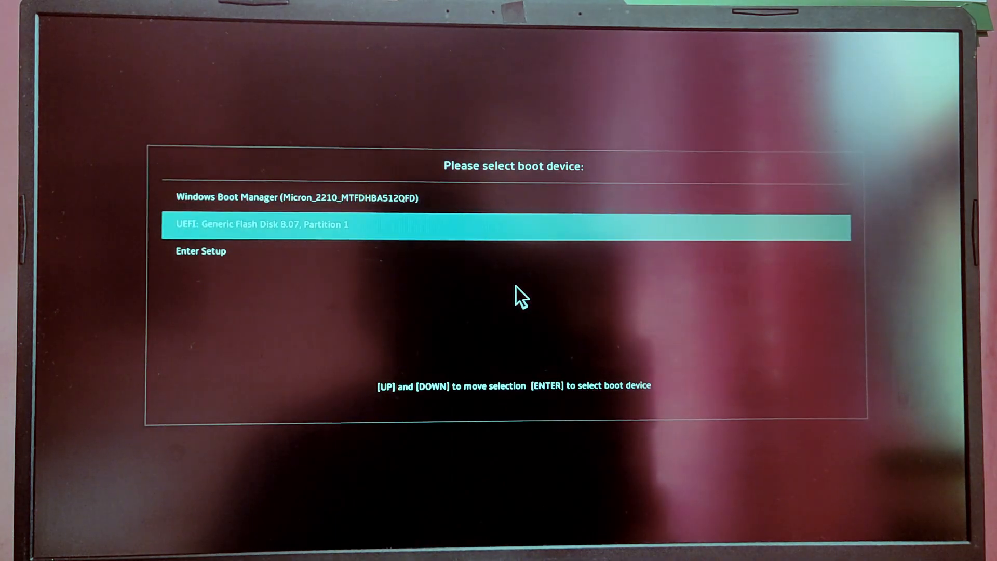
- Boot the USB flash disk, start Graphical install and keep English as the language
key(Return)
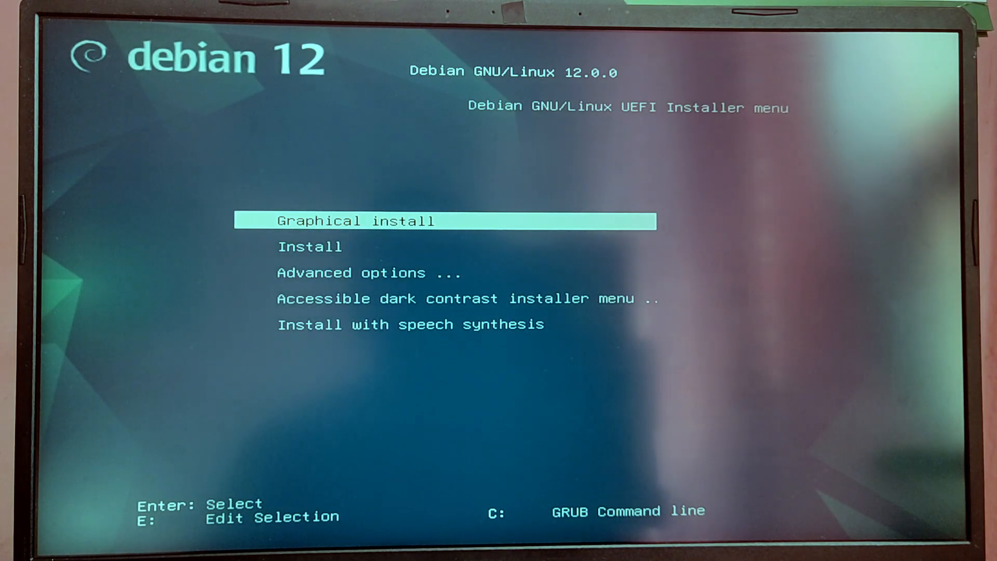
key(Return)
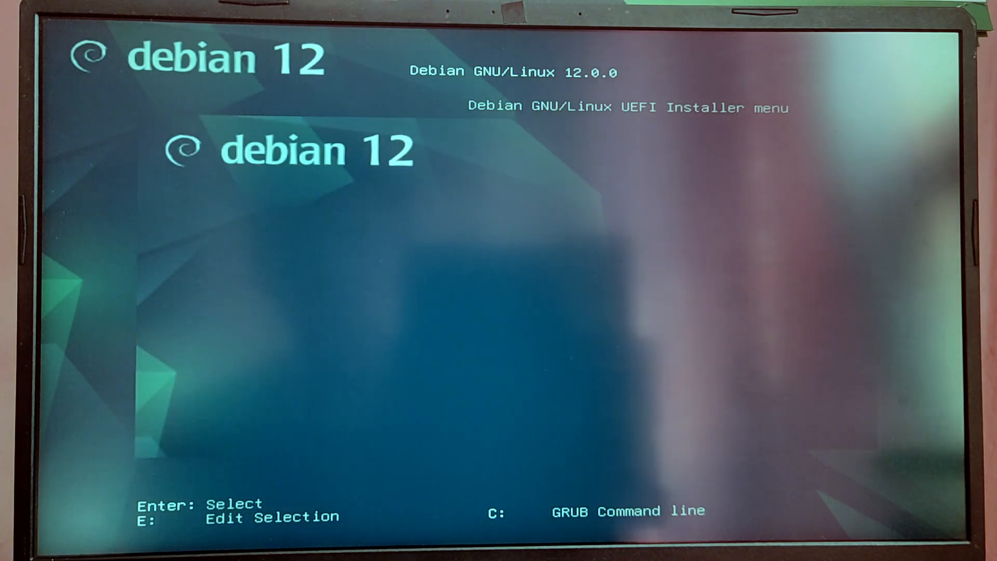
key(Return)
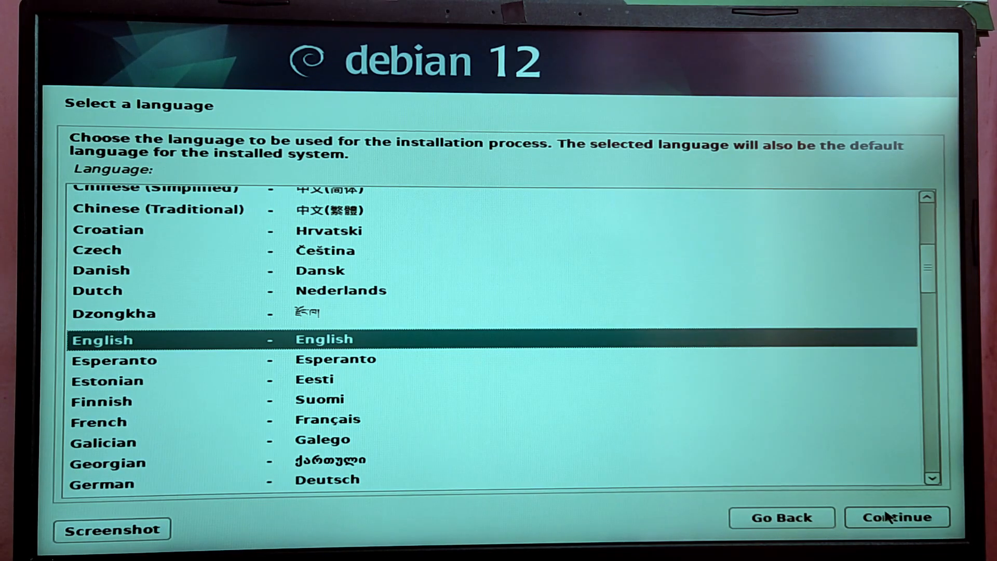
click(896, 517)
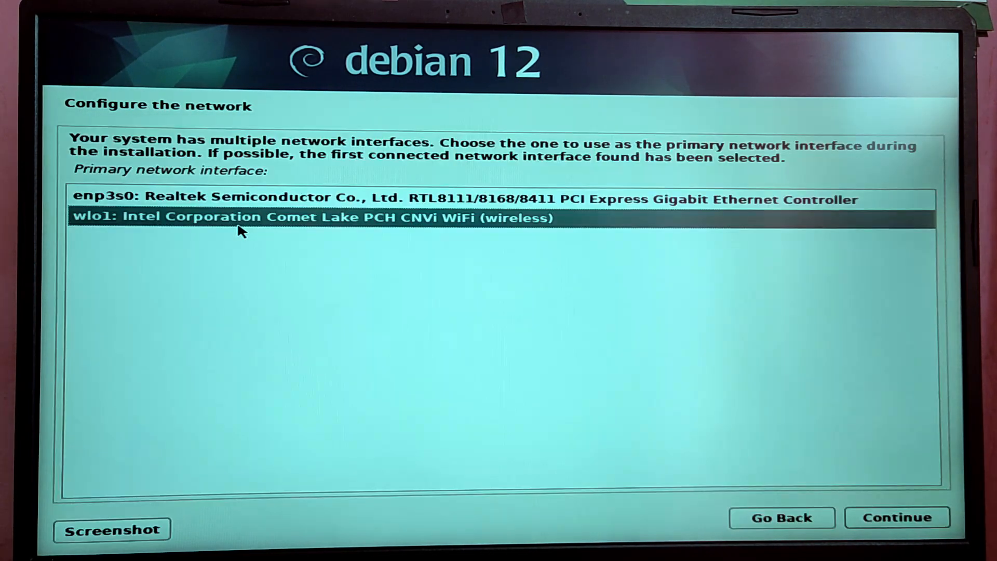
mouse_move(846, 458)
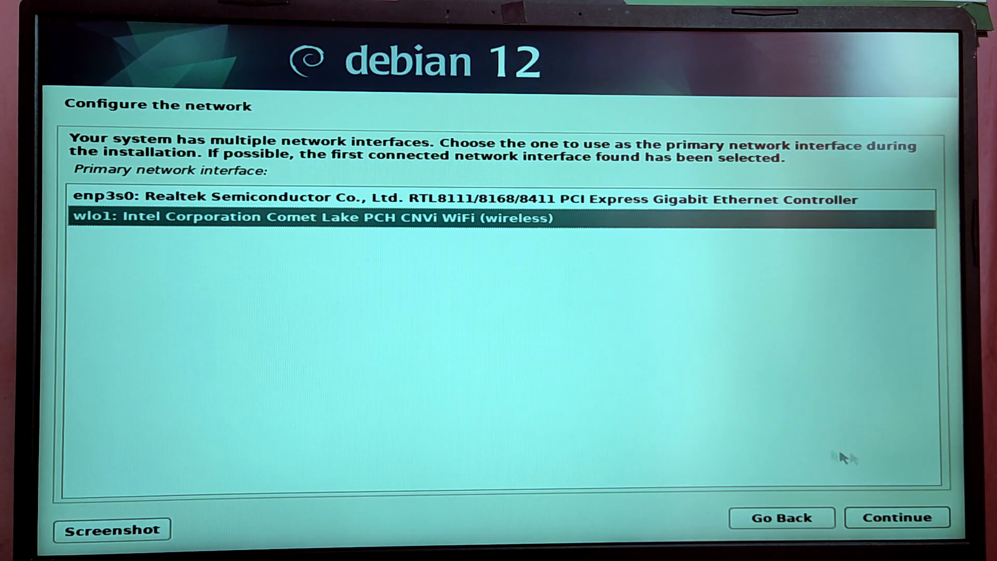
- Use the wlo1 wireless interface to join GLX-5G with WPA/WPA2 PSK
click(897, 517)
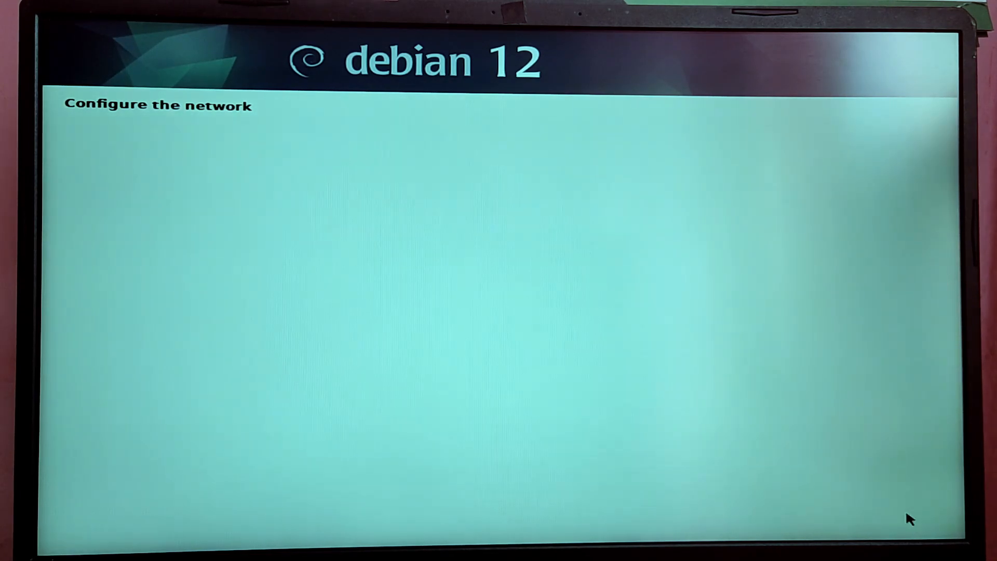
mouse_move(444, 250)
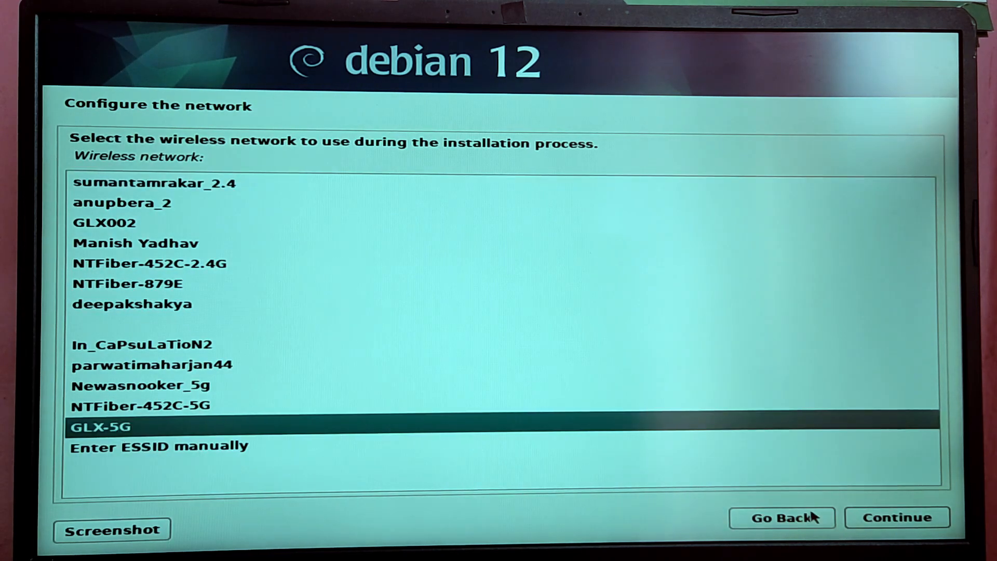
click(896, 517)
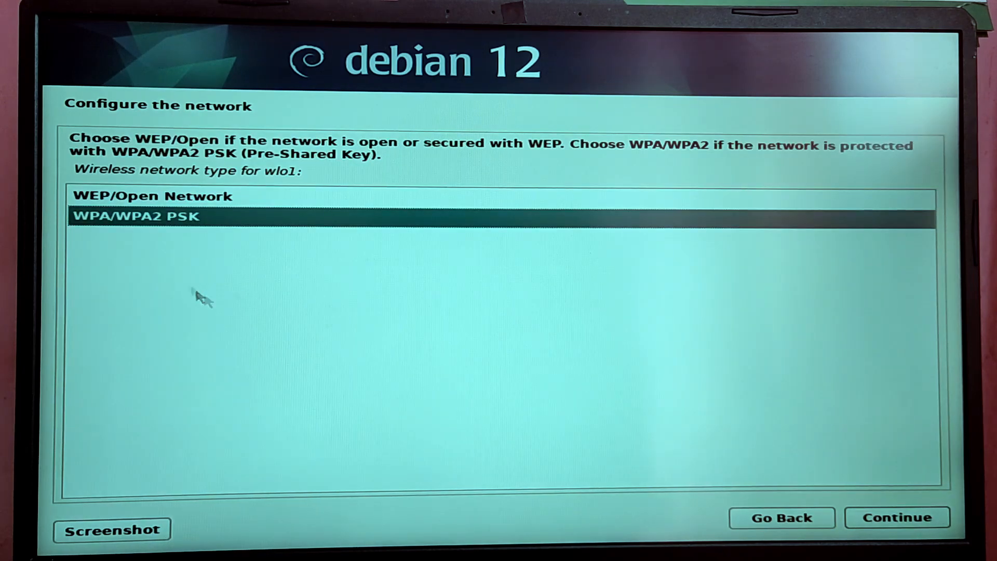
click(897, 517)
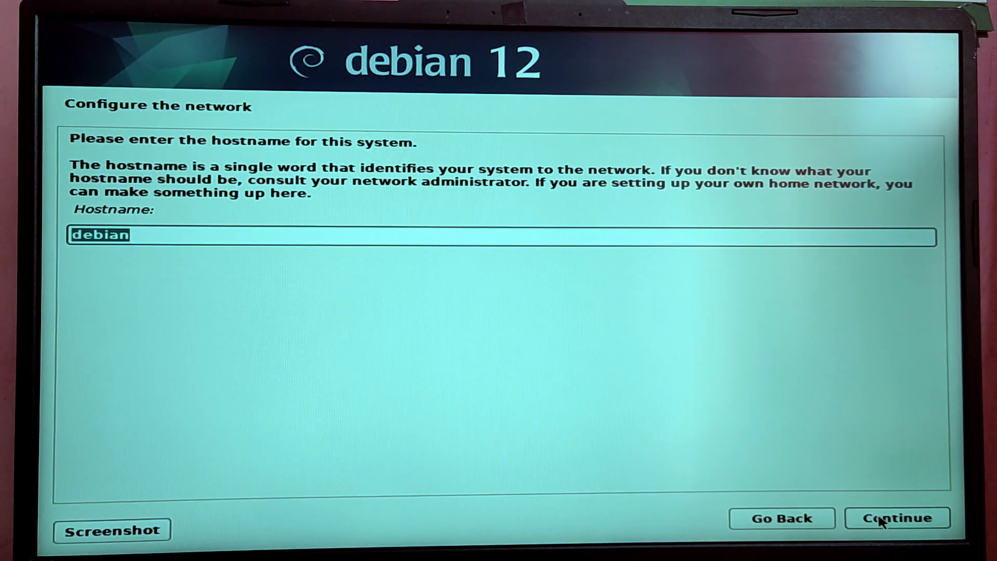
- Keep hostname debian and leave the domain name blank
click(896, 518)
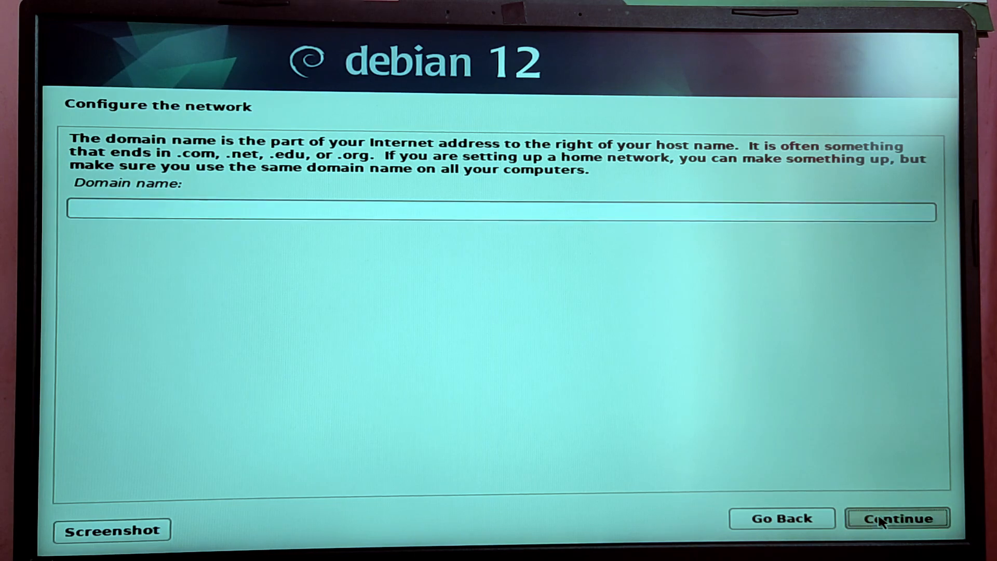
click(895, 517)
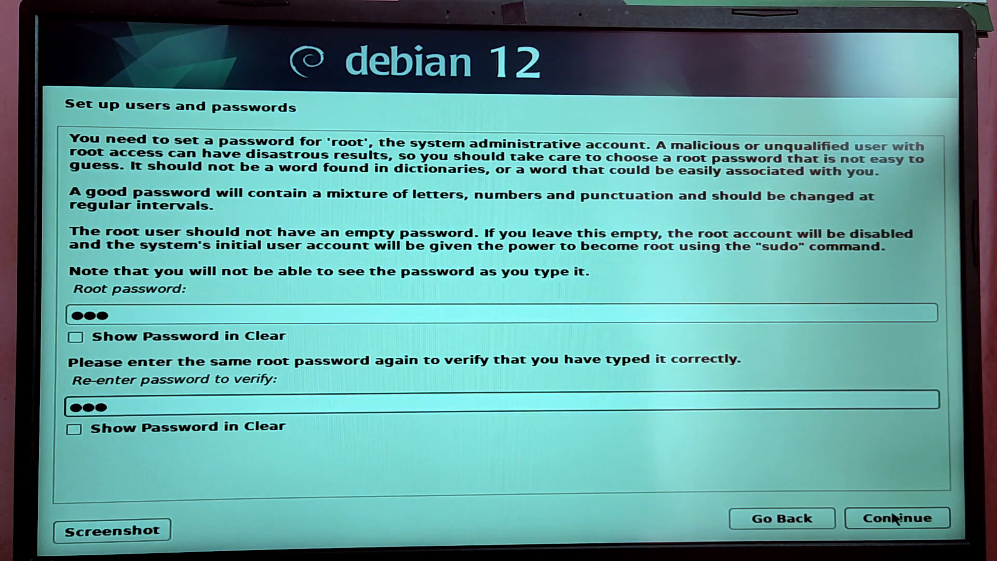
- Confirm the root password and create user 'Sandip' with the suggested username
click(897, 518)
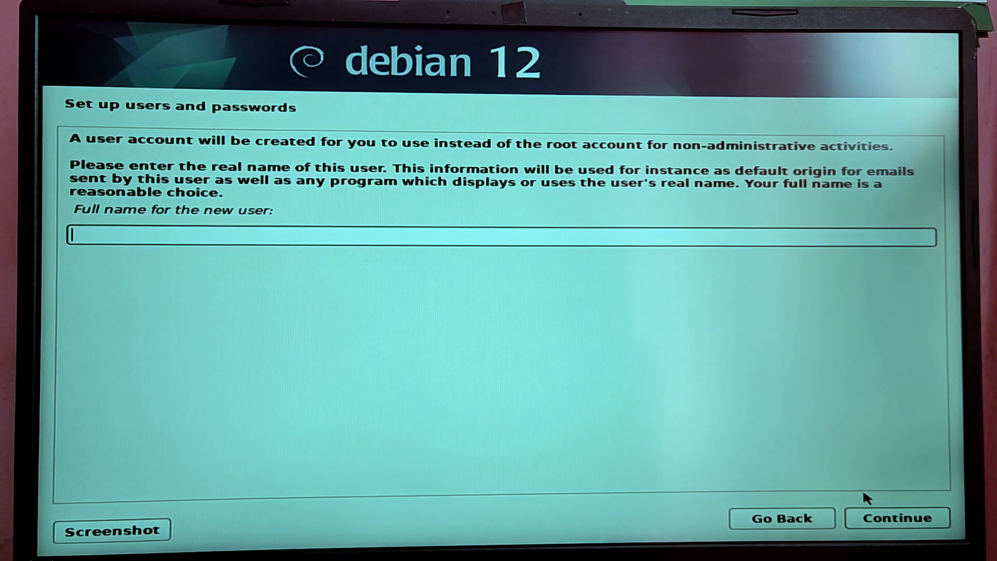
text(Sandip)
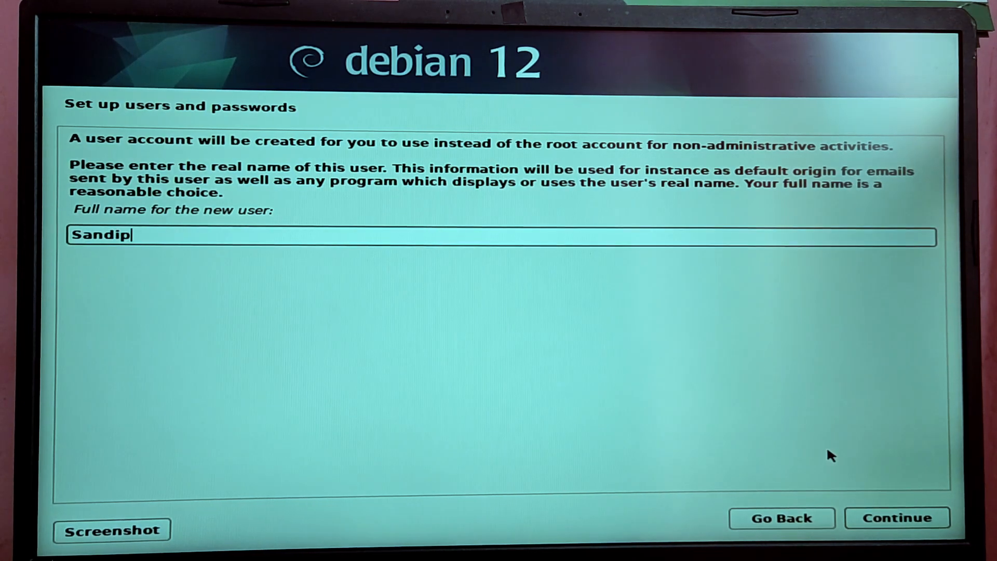
click(897, 518)
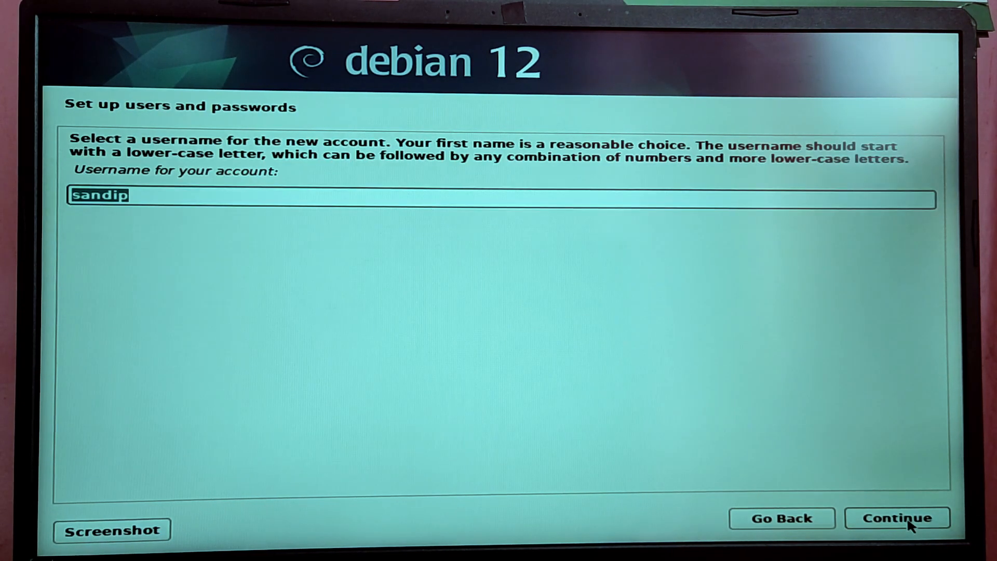
click(897, 518)
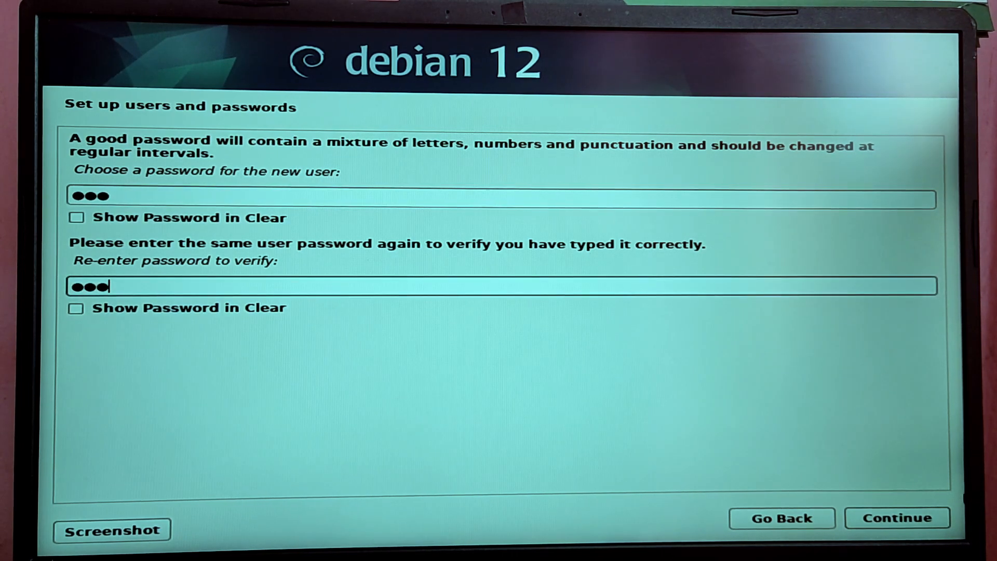
- Confirm the user's password and accept the Eastern time zone
click(896, 517)
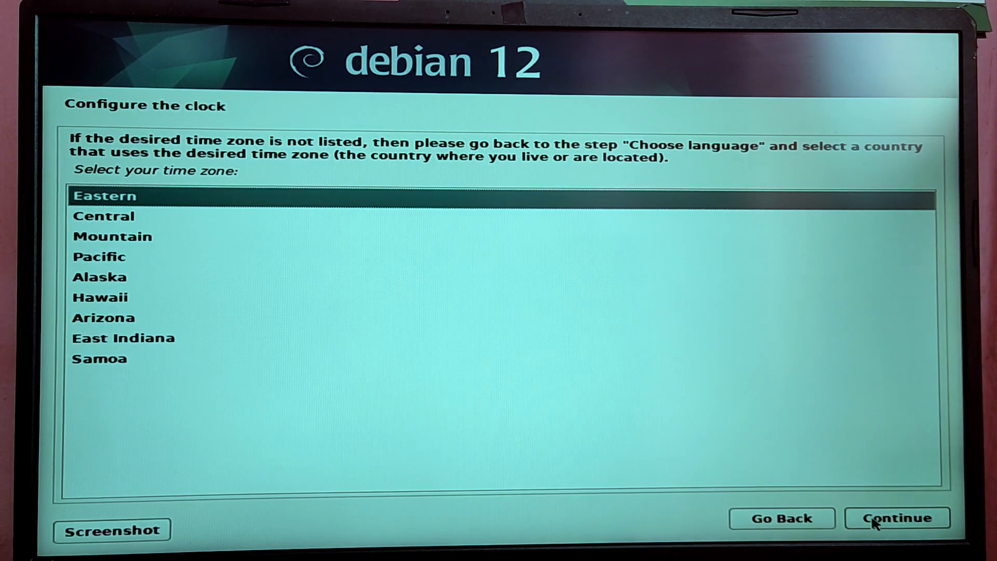
click(896, 518)
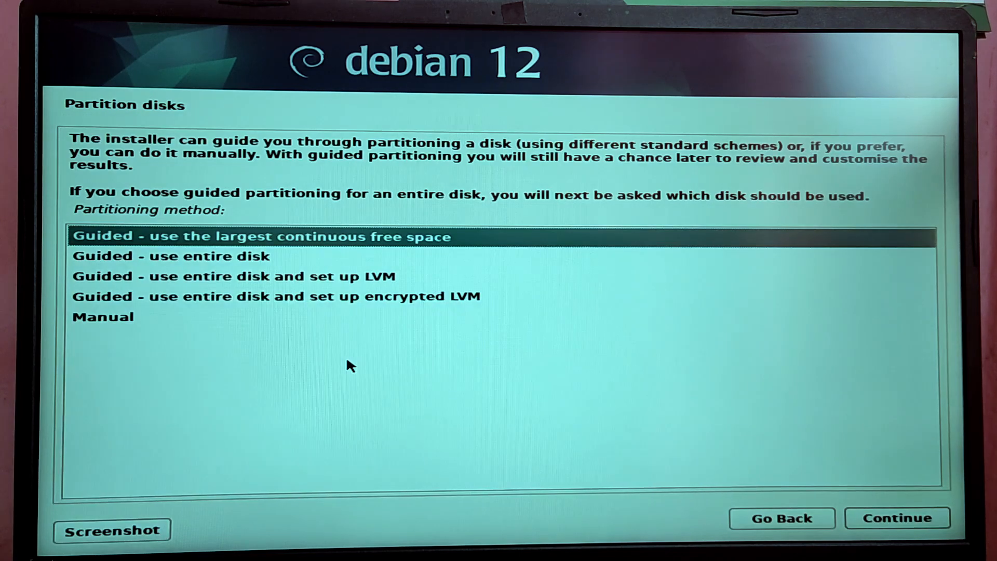
- Choose manual partitioning and select the 31.5 GB free space entry on the internal disk
click(102, 316)
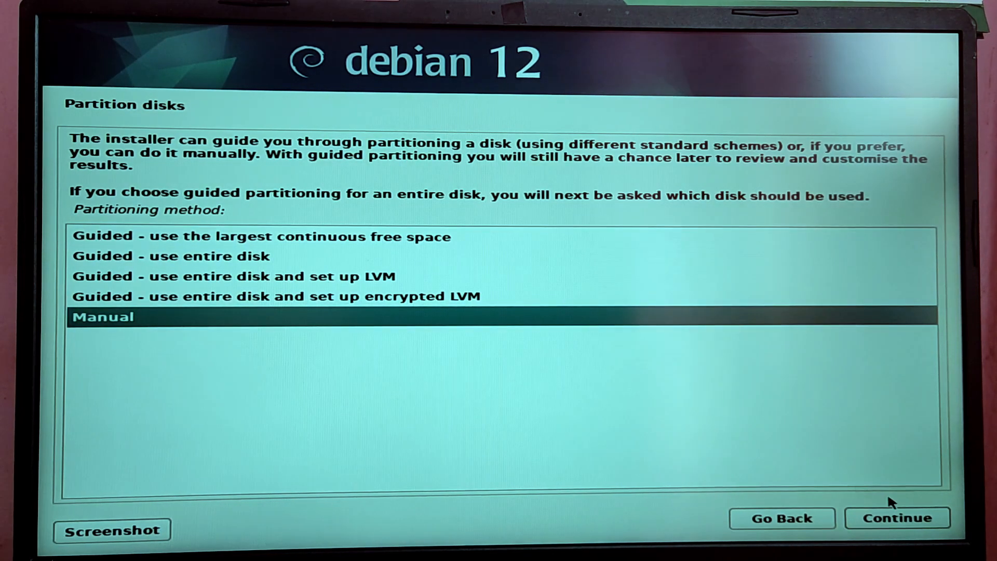
click(897, 518)
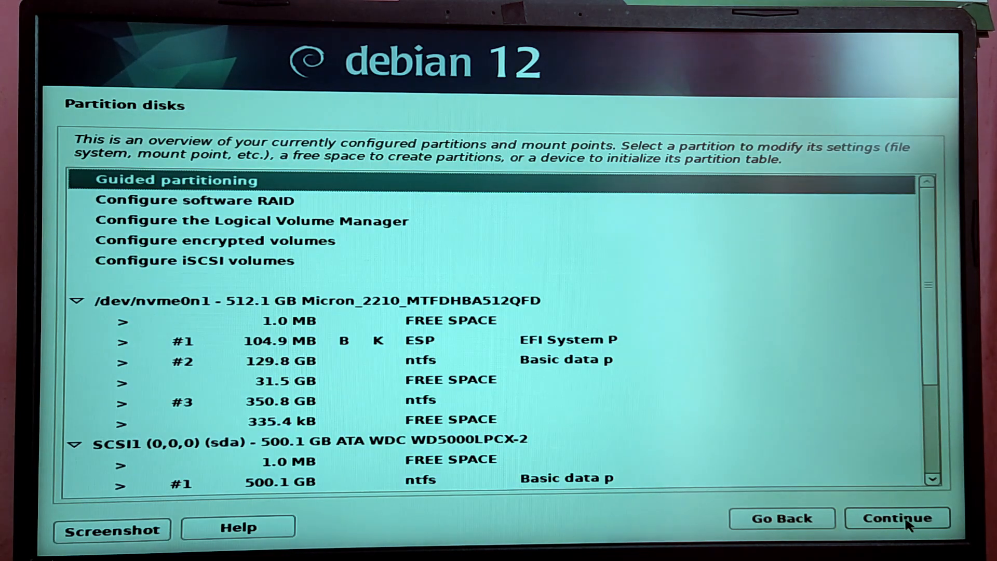
mouse_move(640, 468)
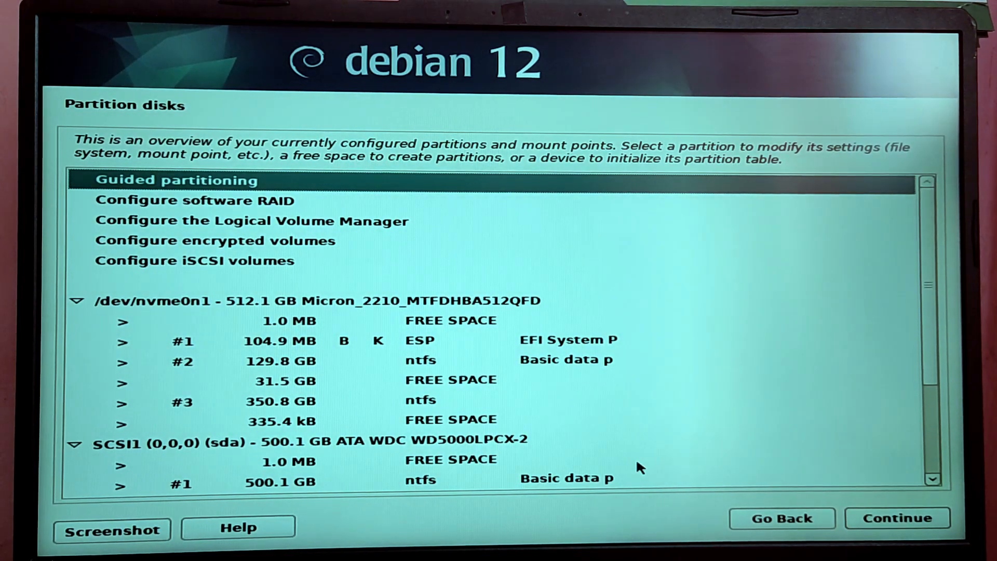
click(292, 379)
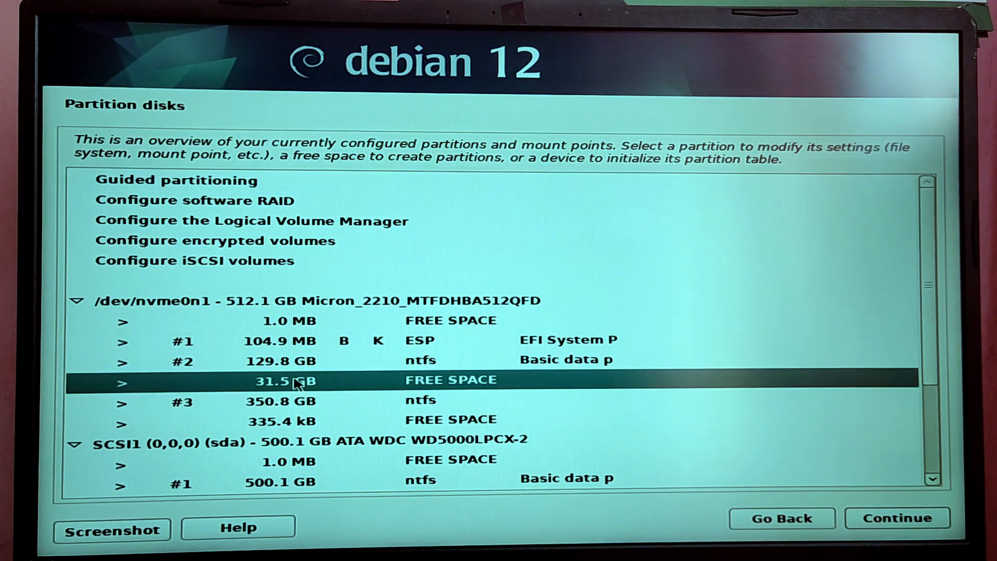
mouse_move(326, 396)
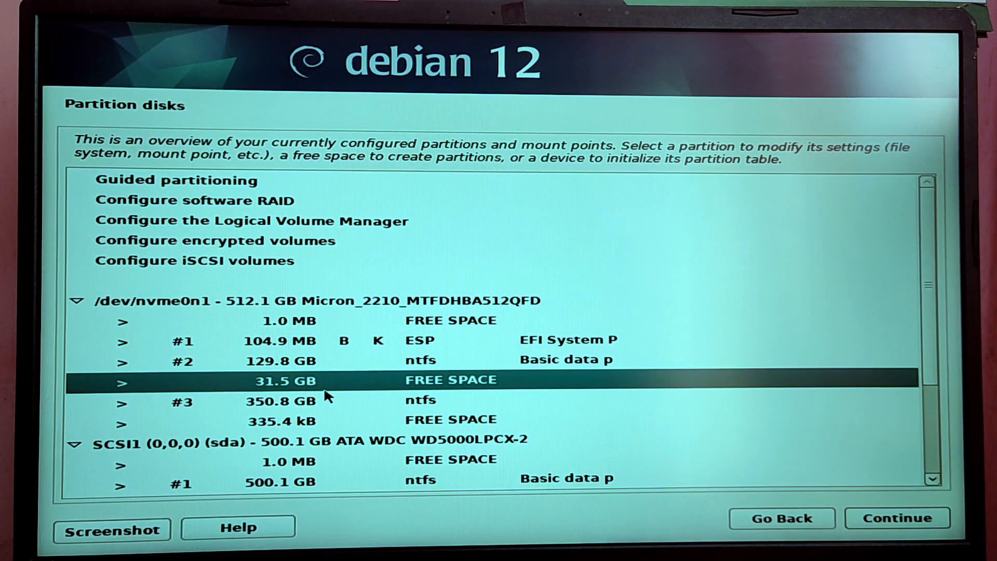
scroll(down, 3)
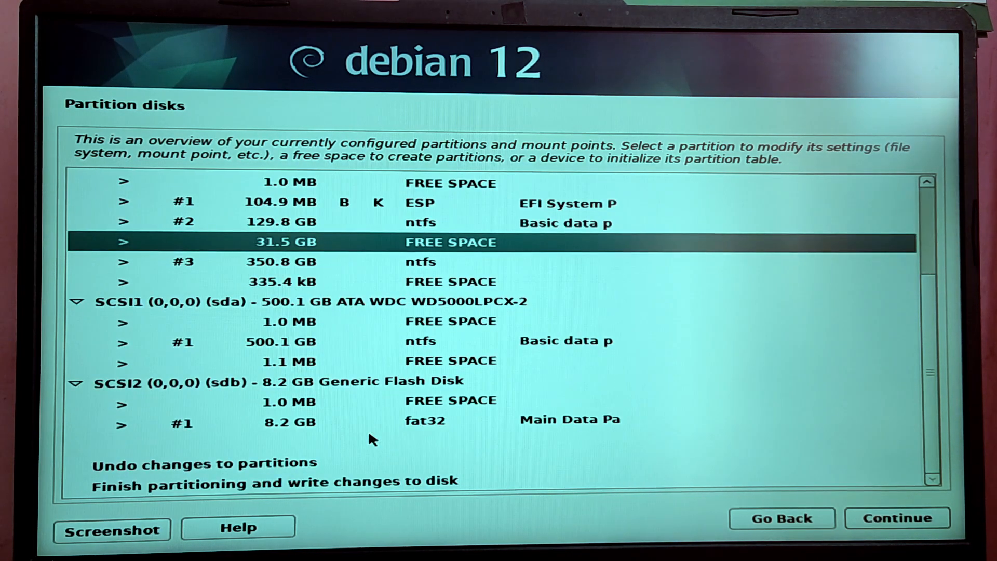
scroll(up, 3)
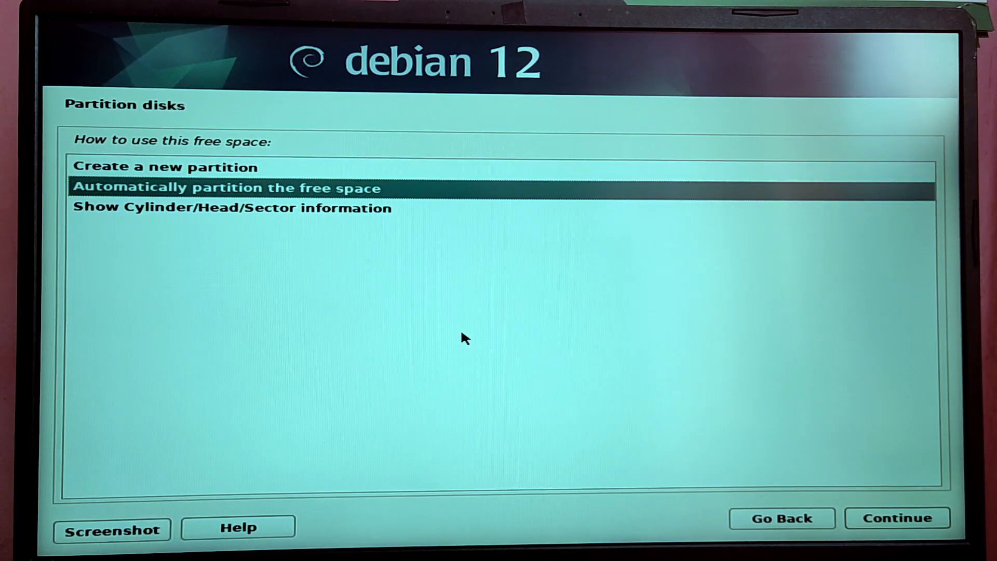
- Auto-partition the free space with all files in one partition and write the changes to disk
click(896, 517)
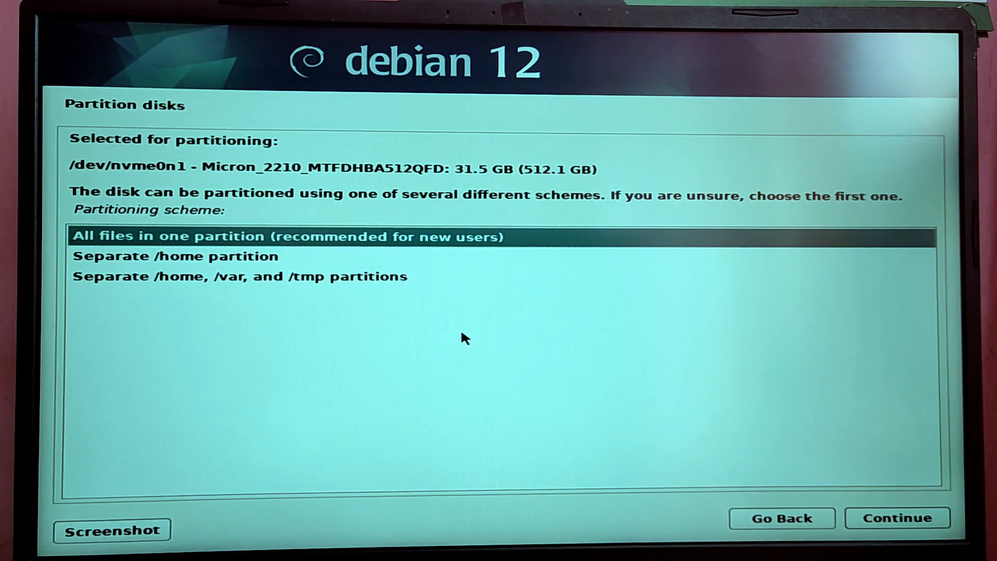
click(897, 518)
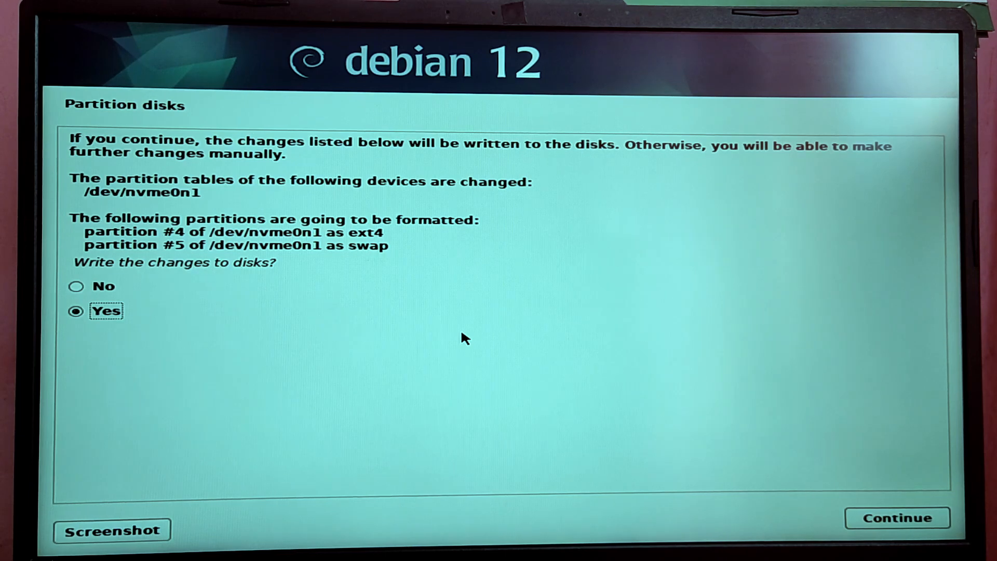
click(897, 518)
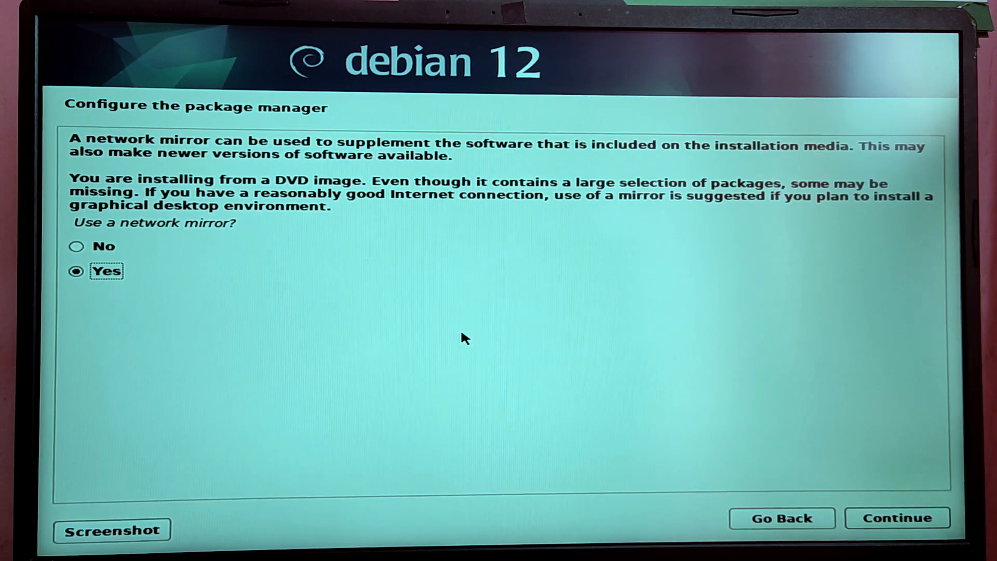
- Accept a network mirror and choose the archive mirror country
click(896, 517)
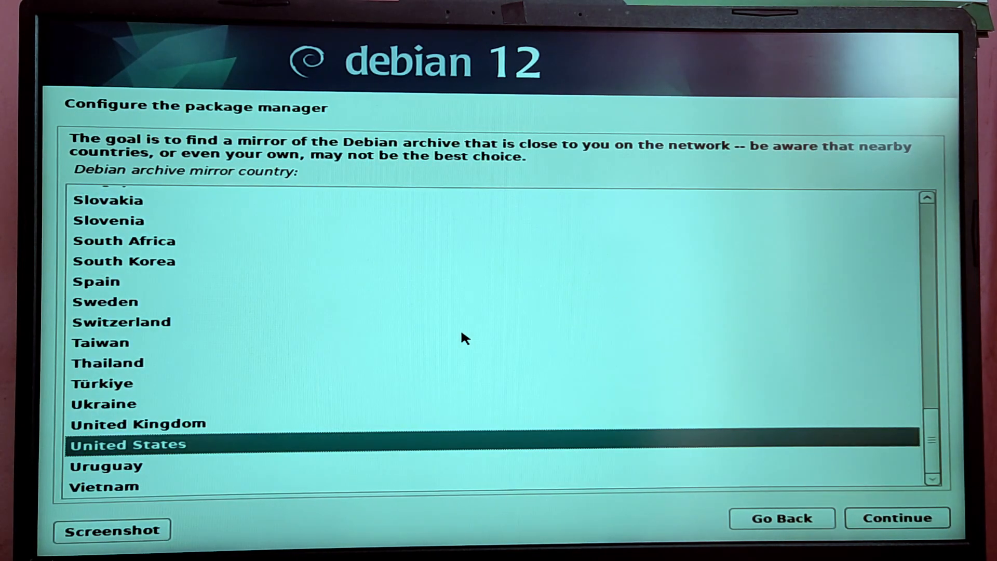
click(124, 261)
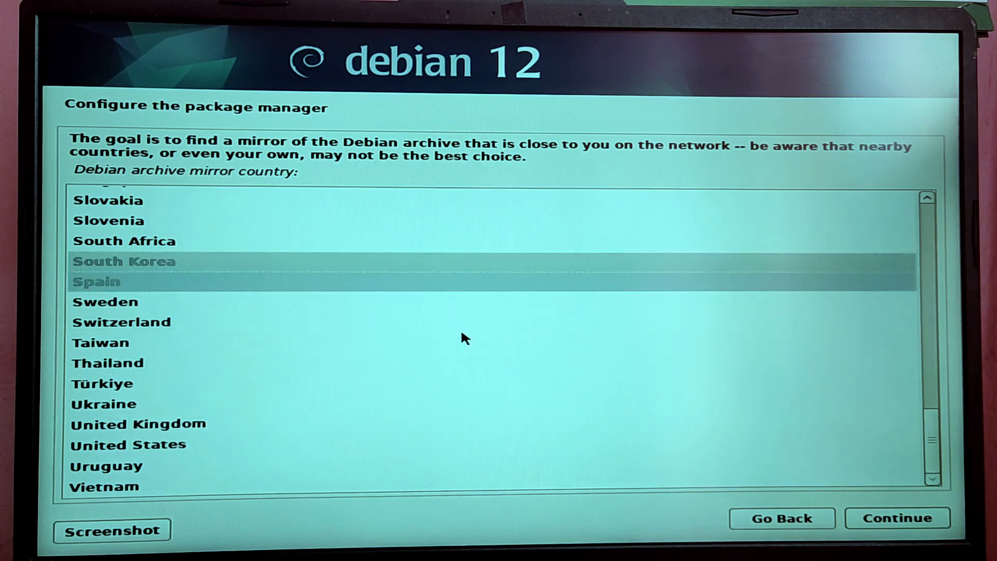
scroll(up, 3)
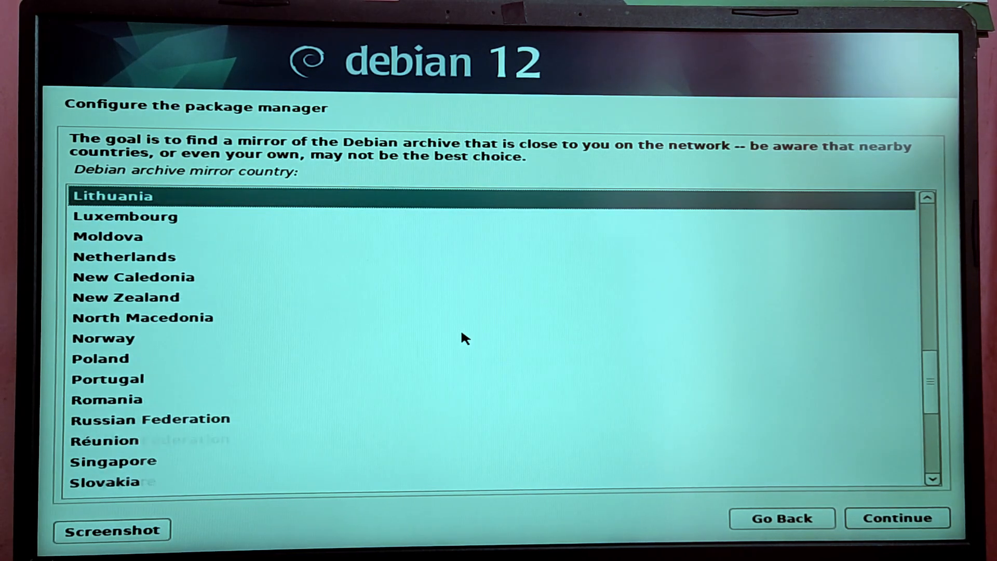
scroll(up, 3)
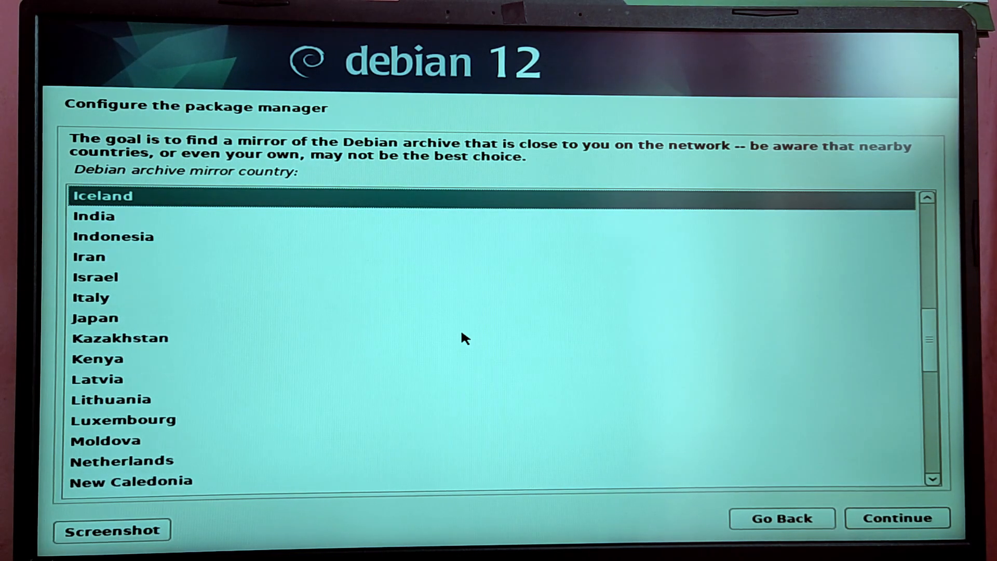
click(896, 518)
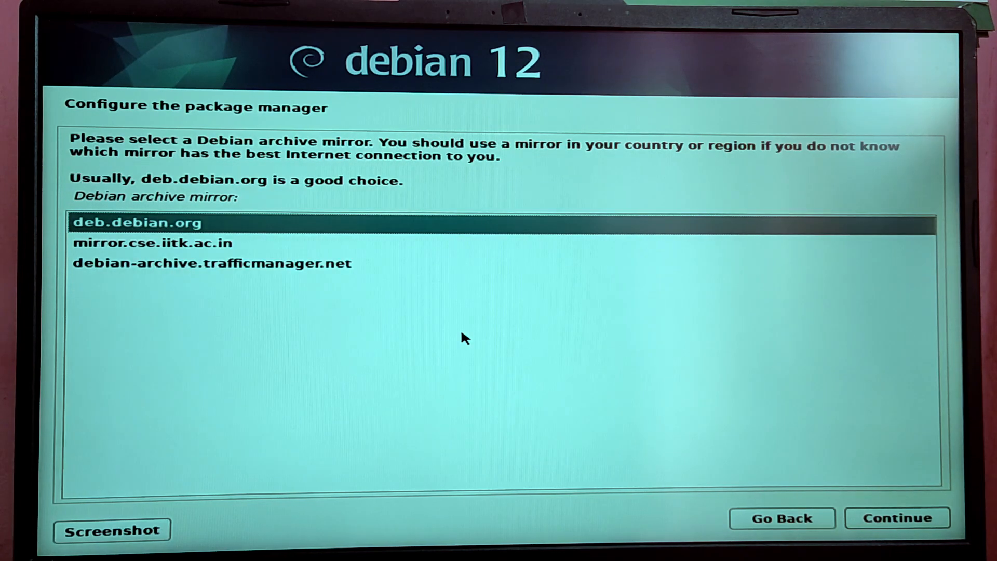
- Select the deb.debian.org mirror and continue with no HTTP proxy
click(897, 517)
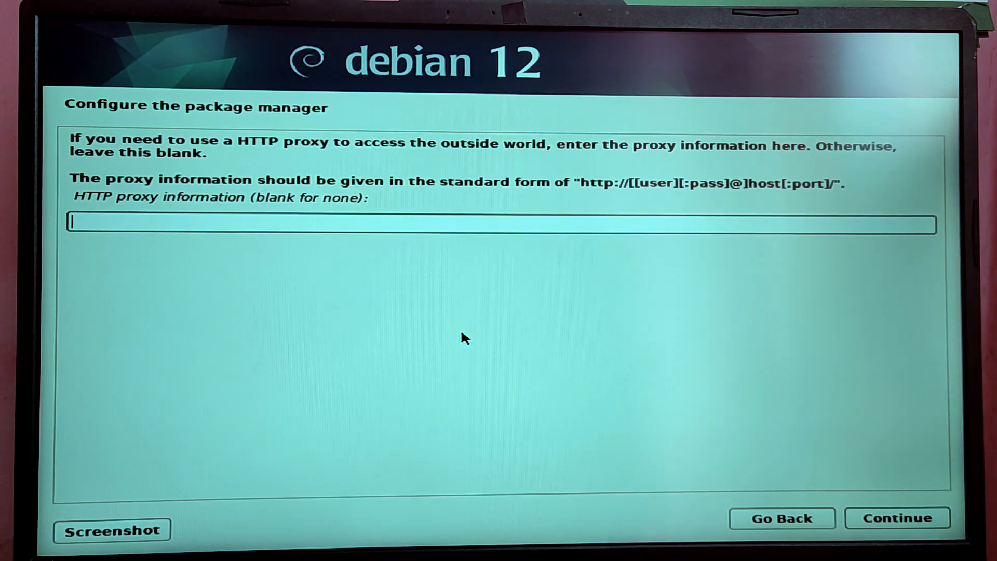
click(896, 518)
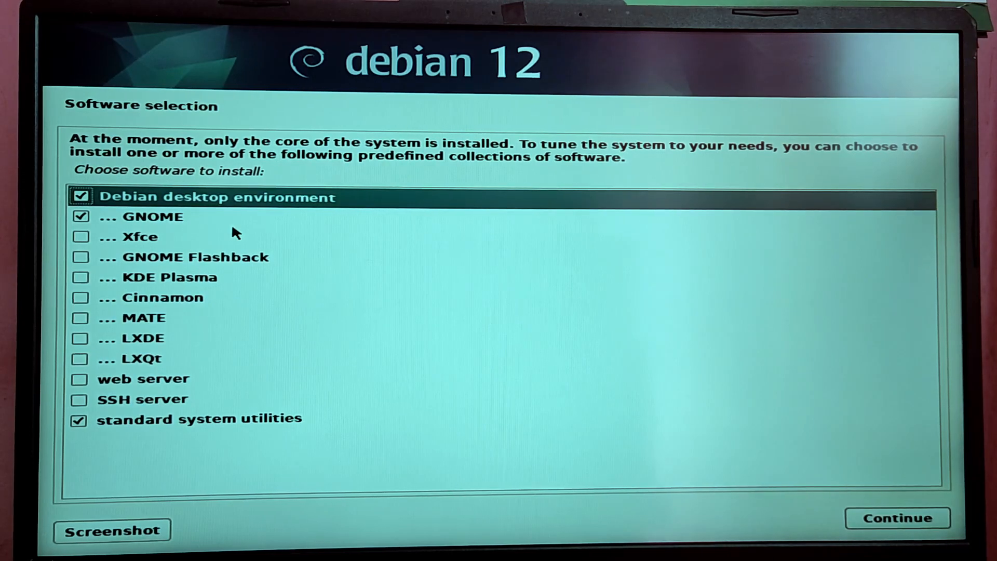
mouse_move(589, 445)
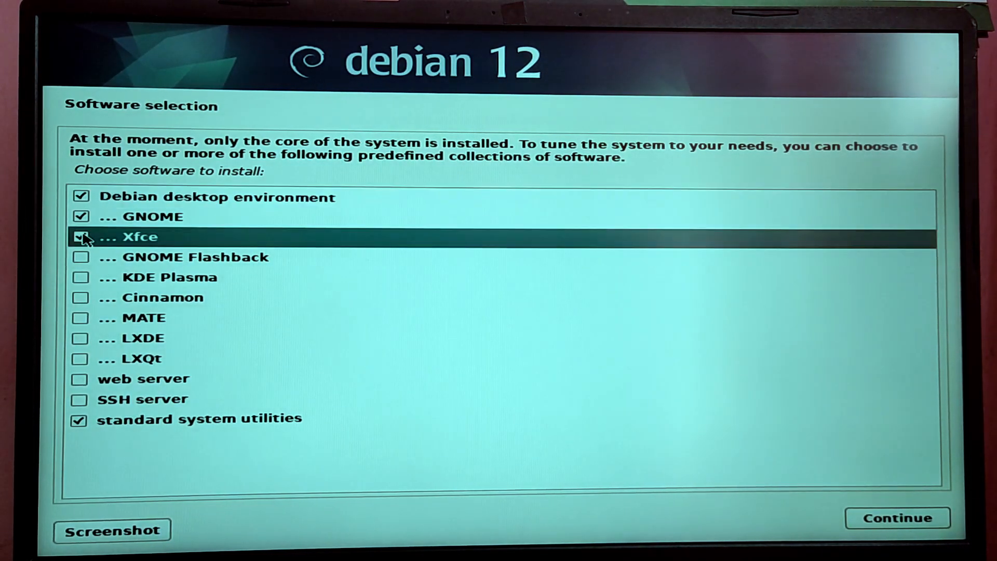
- Uncheck Xfce so only Debian desktop, GNOME and standard utilities install, then start installation
click(81, 216)
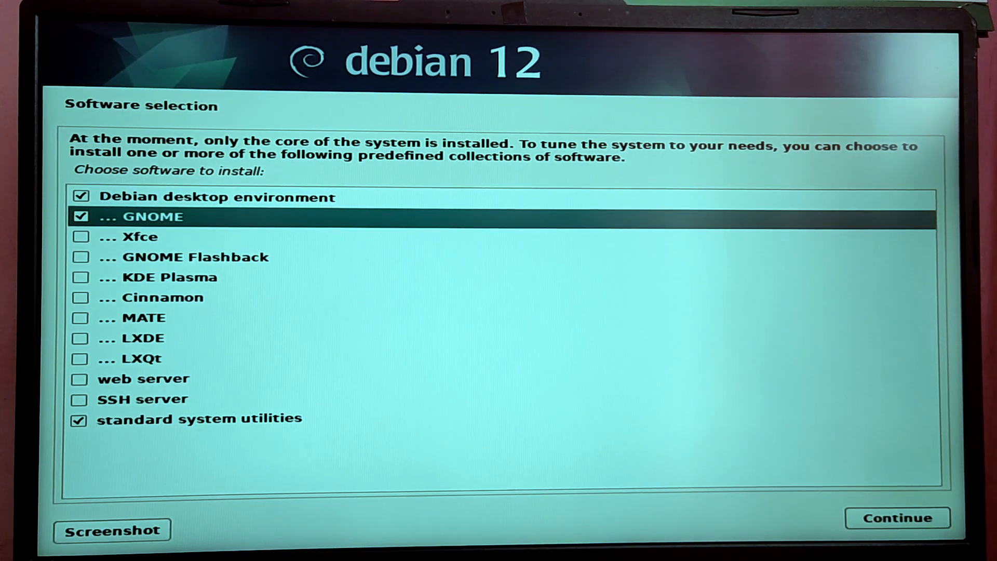
click(896, 518)
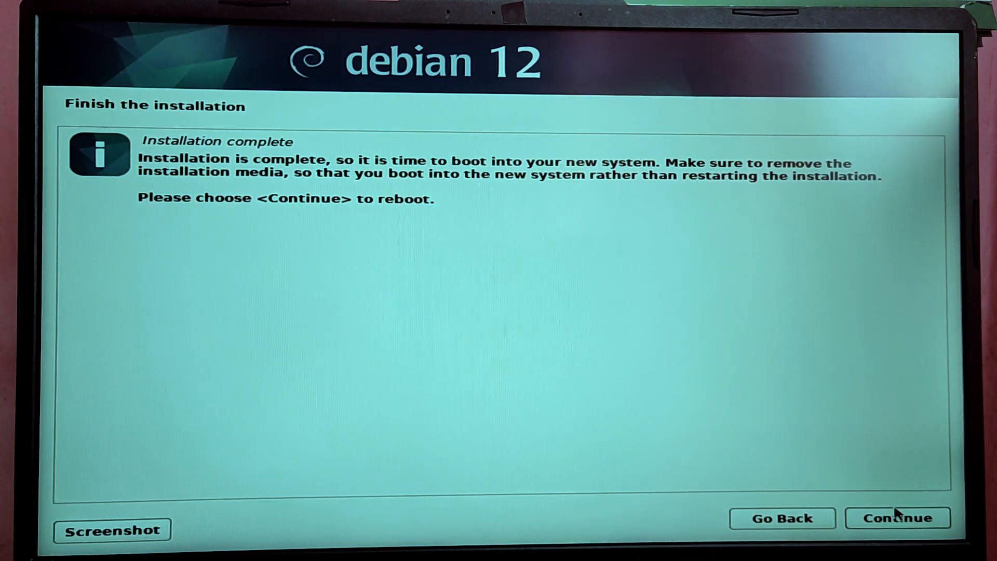
- Reboot and boot Debian GNU/Linux from the GRUB menu listing Debian and Windows
click(897, 518)
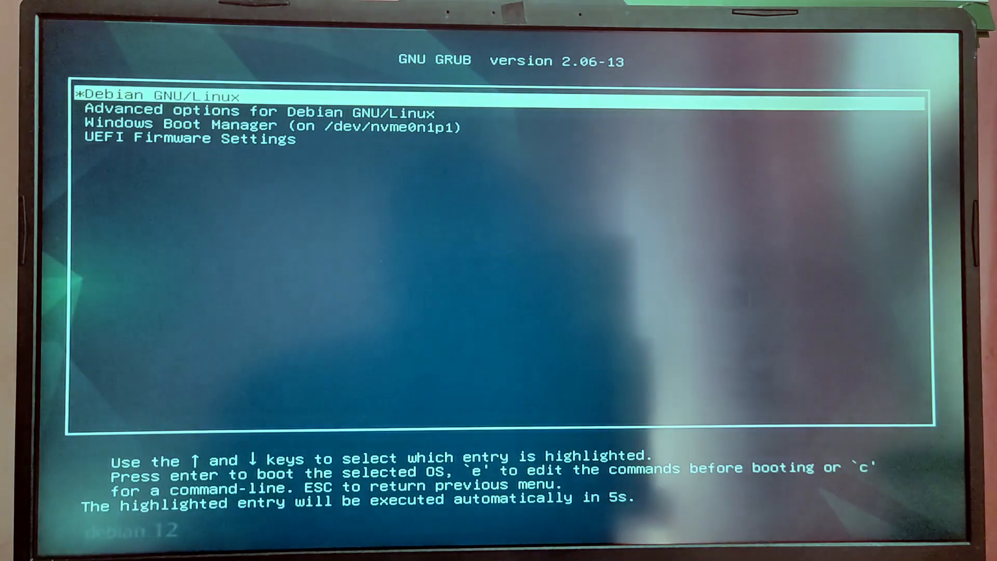
key(Down)
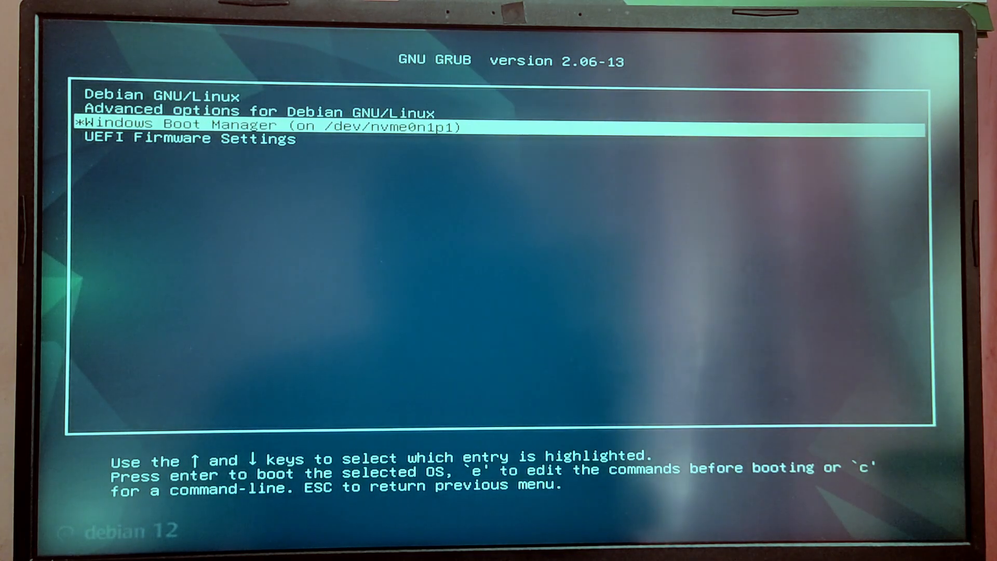
key(Up)
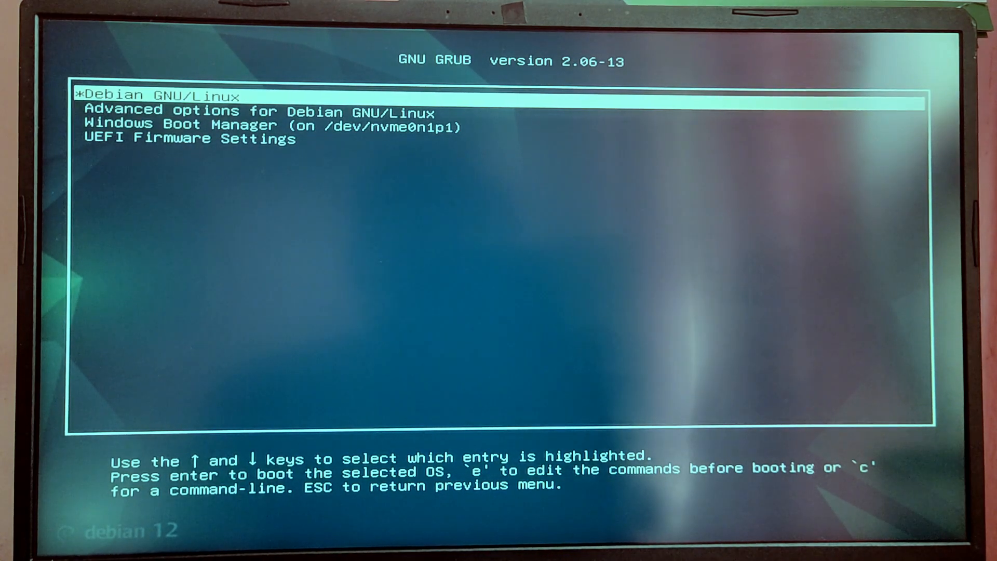
key(Return)
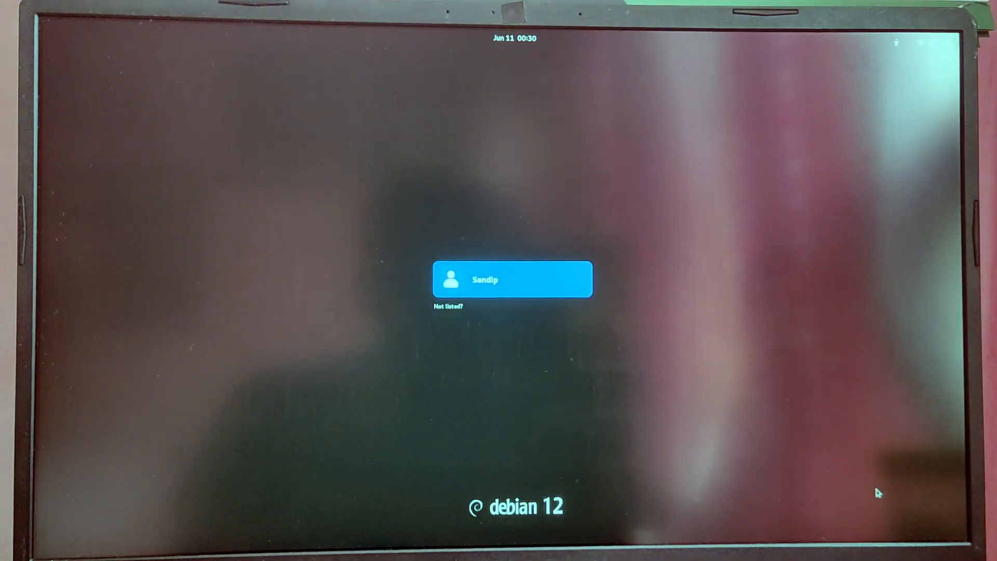
- Log in, pass Welcome and Privacy in Initial Setup, and start using Debian GNU/Linux
click(512, 280)
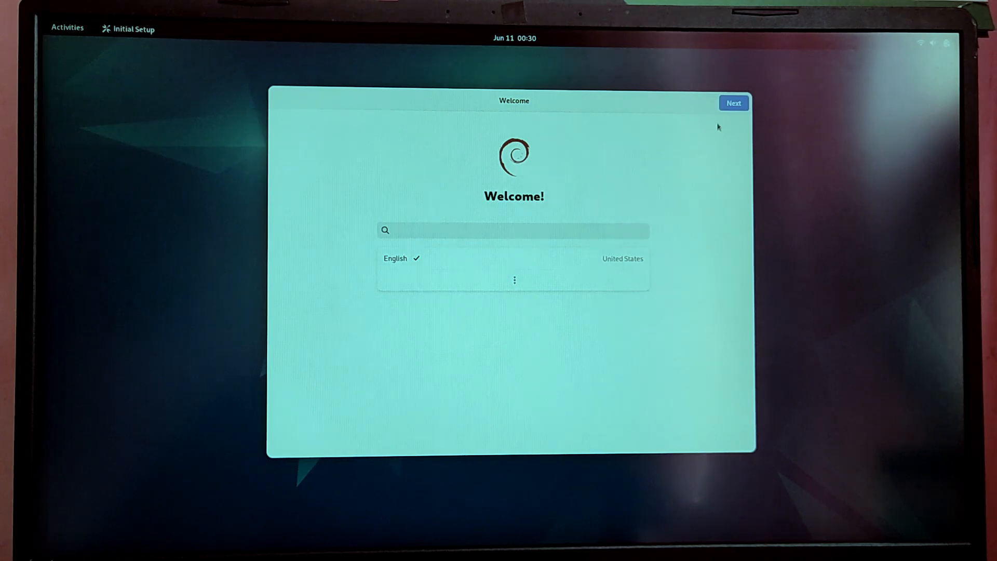
click(733, 103)
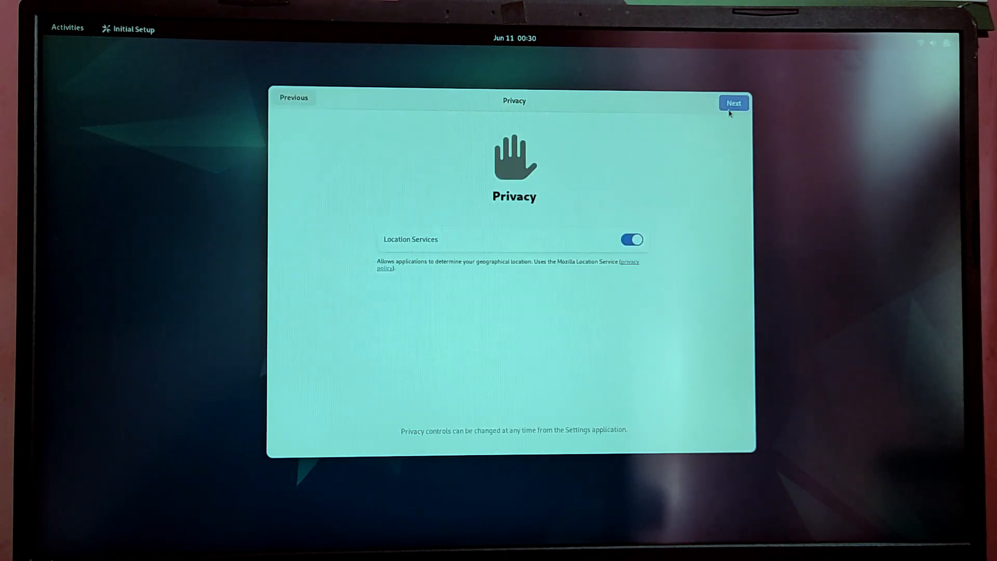
click(734, 102)
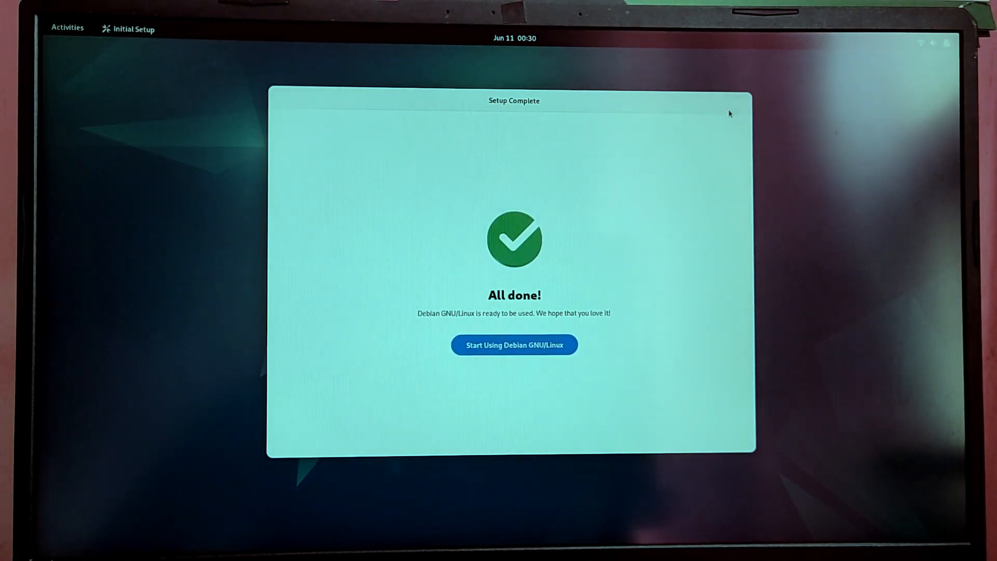
click(513, 344)
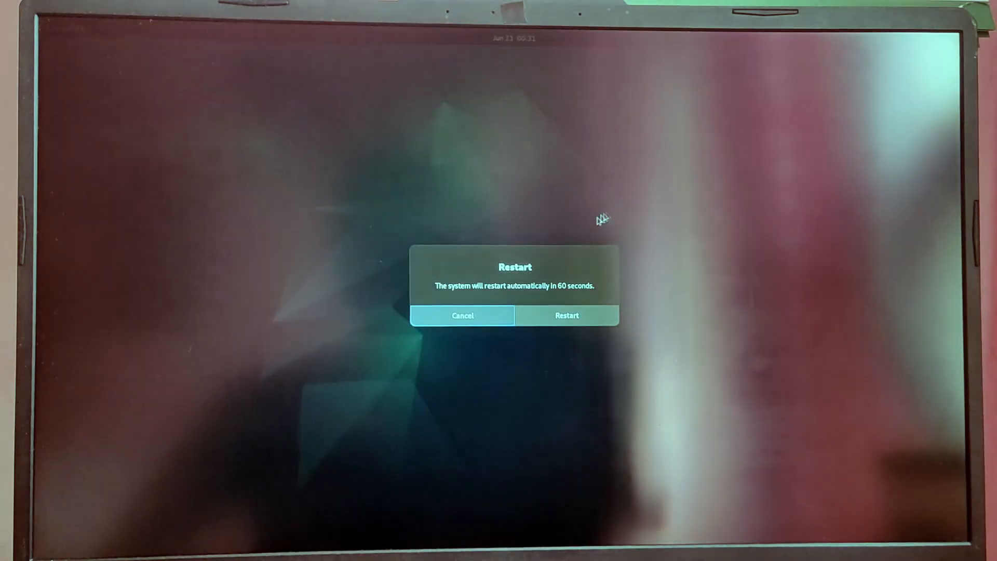
- Restart the computer and boot Windows Boot Manager from the GRUB menu
click(565, 315)
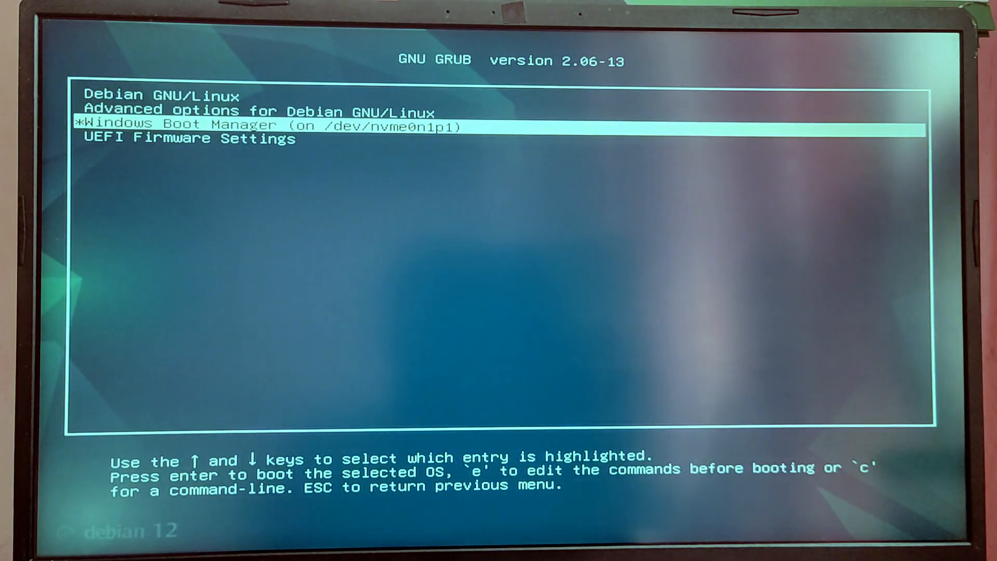
key(Return)
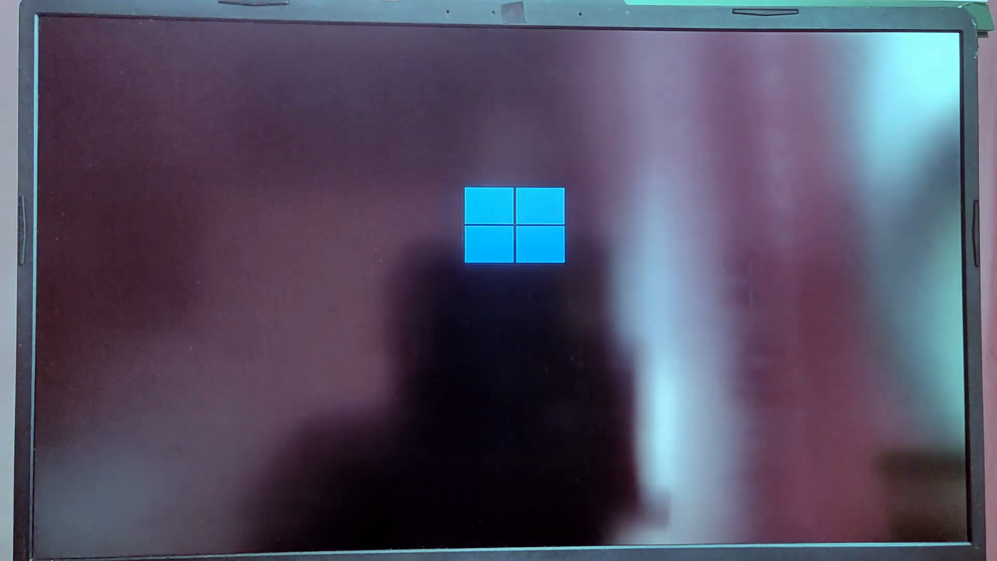